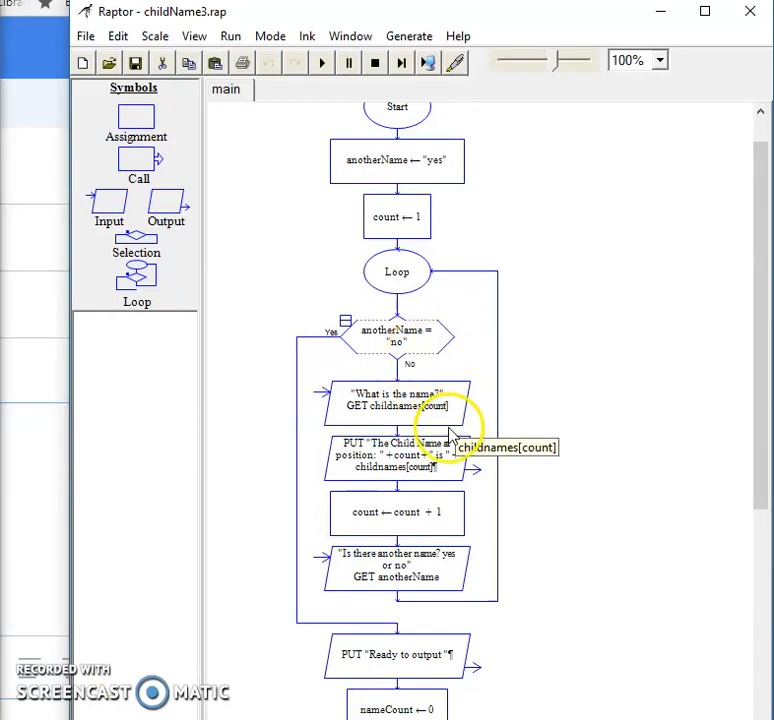
pyautogui.moveTo(397, 160)
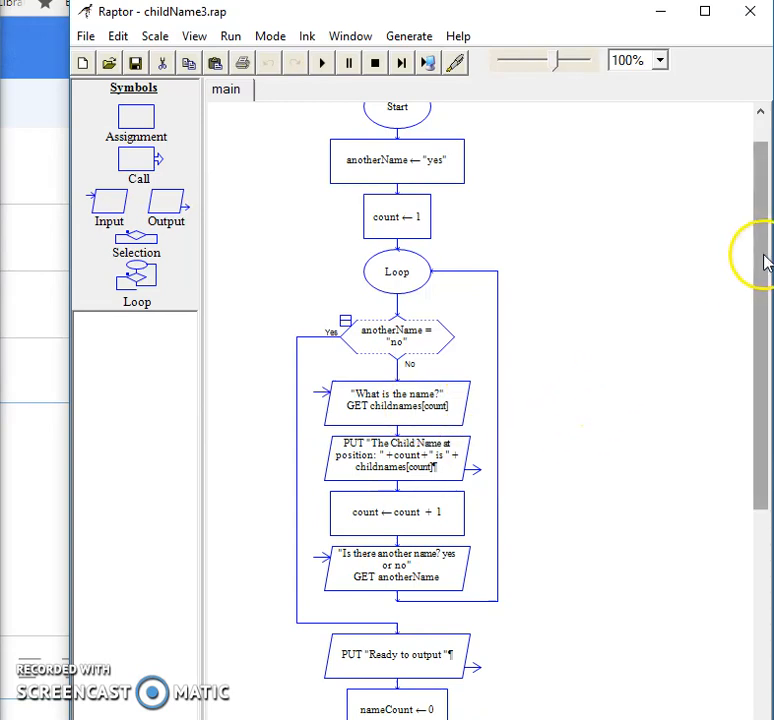
# Save the flowchart under the new name childNamesProdures.rup
pyautogui.scroll(-3)
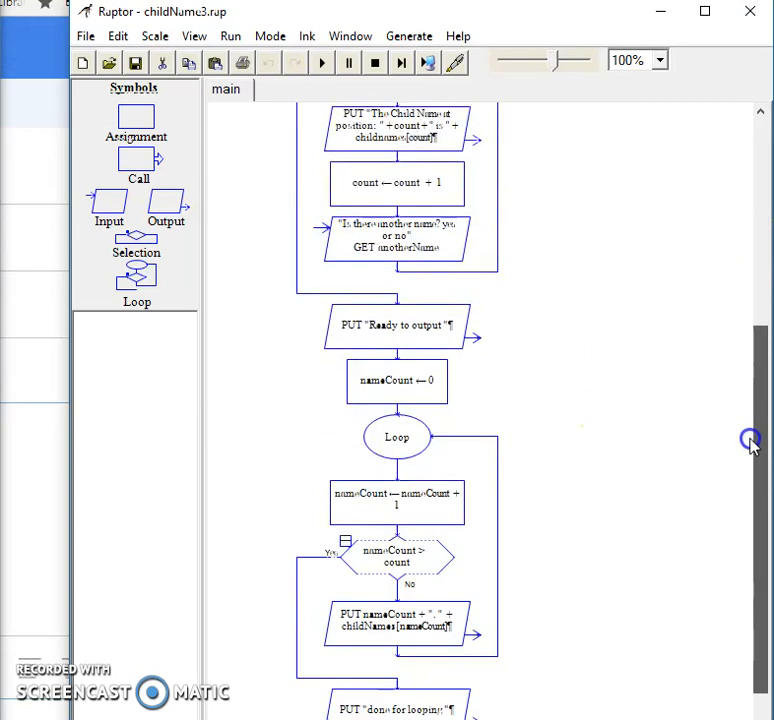
pyautogui.scroll(-3)
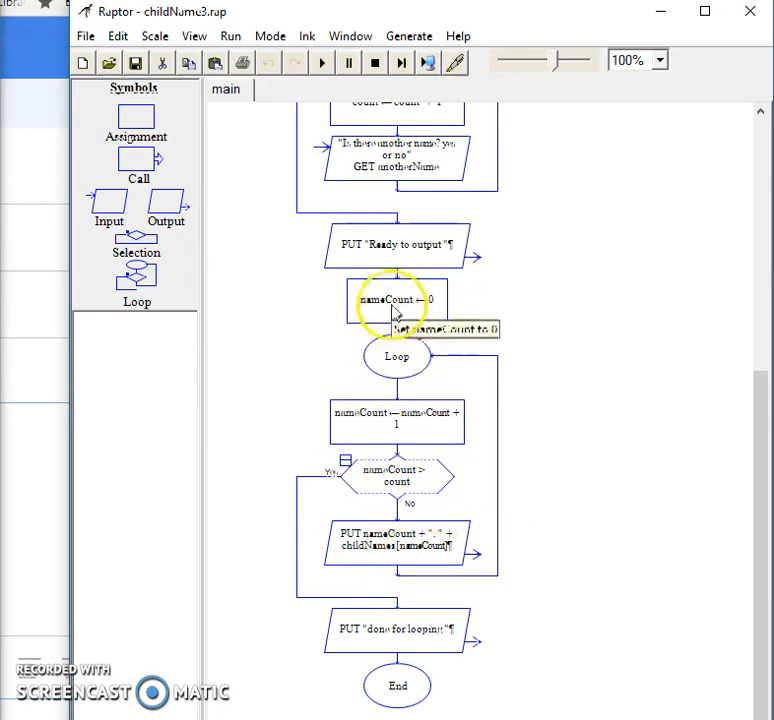
pyautogui.moveTo(397, 355)
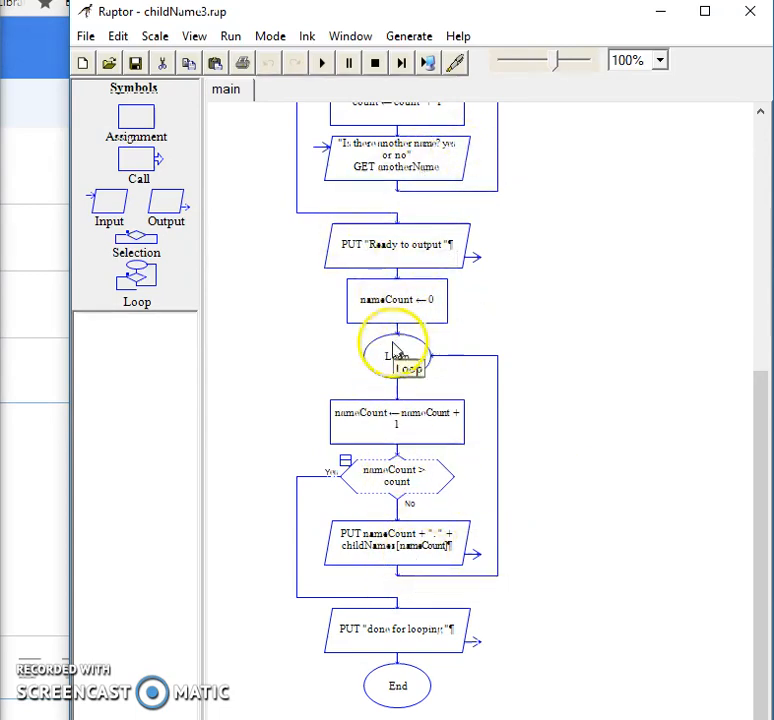
pyautogui.moveTo(455, 500)
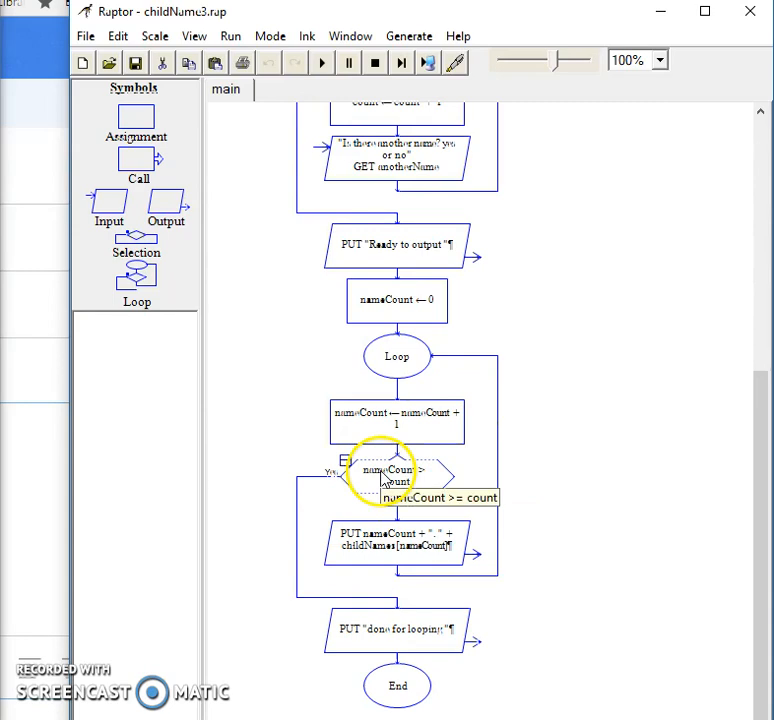
pyautogui.moveTo(762, 508)
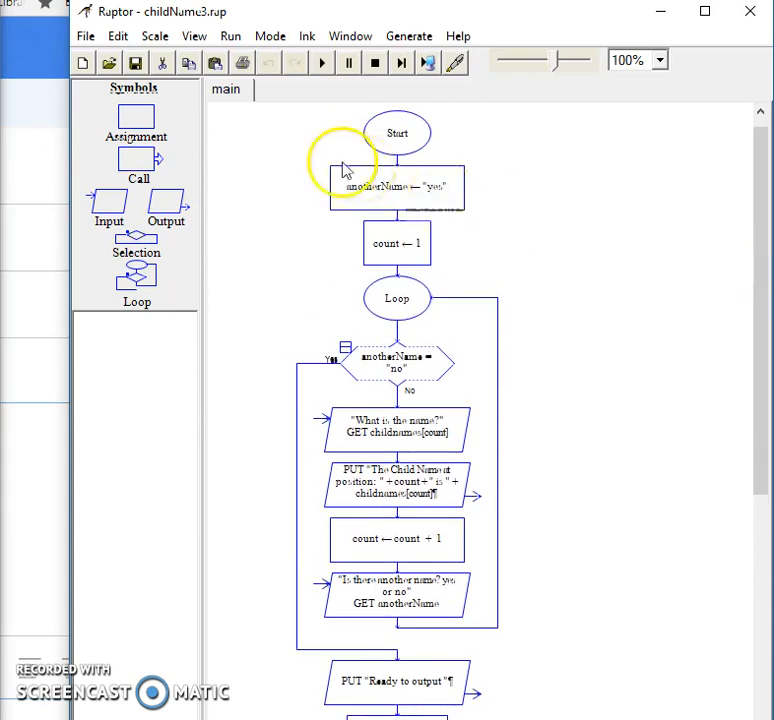
pyautogui.click(84, 36)
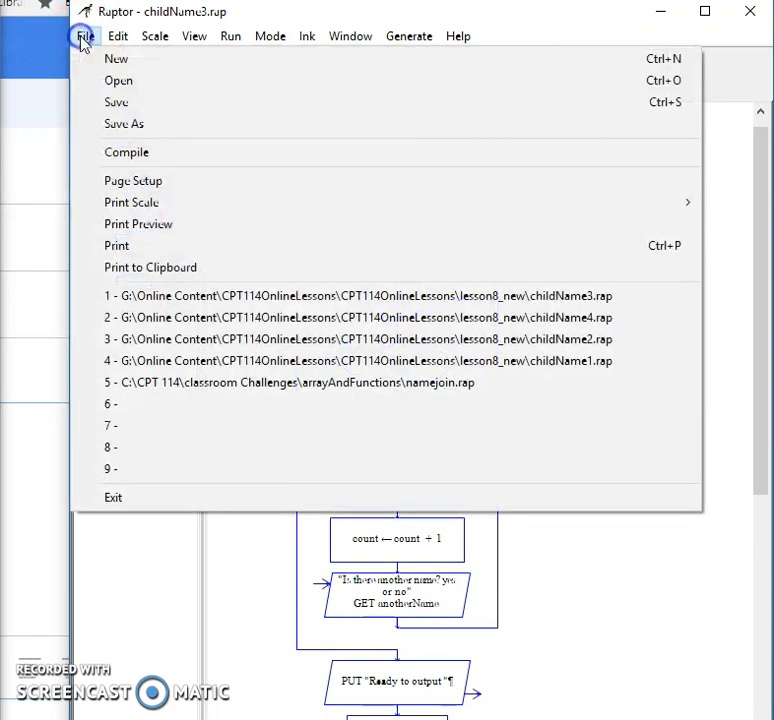
pyautogui.moveTo(124, 123)
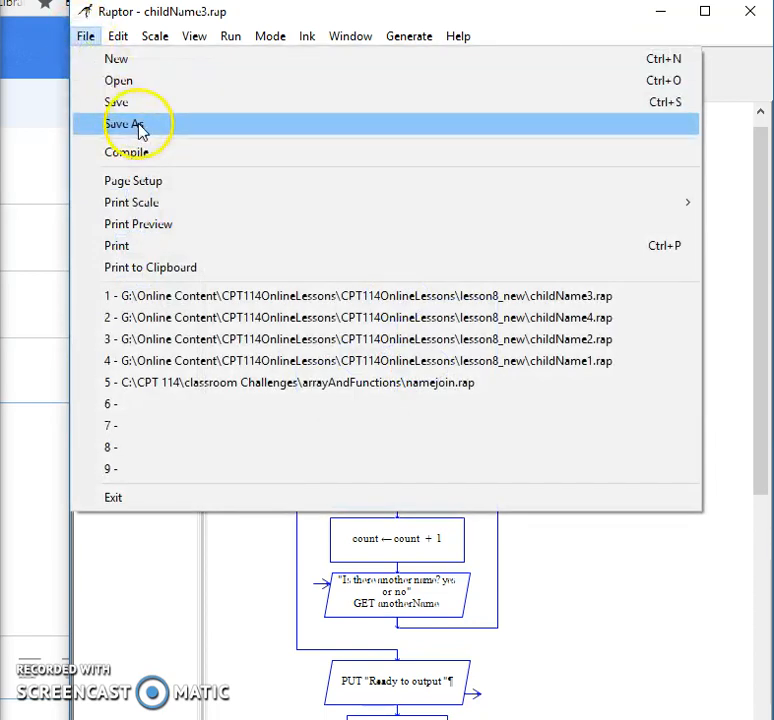
pyautogui.click(130, 124)
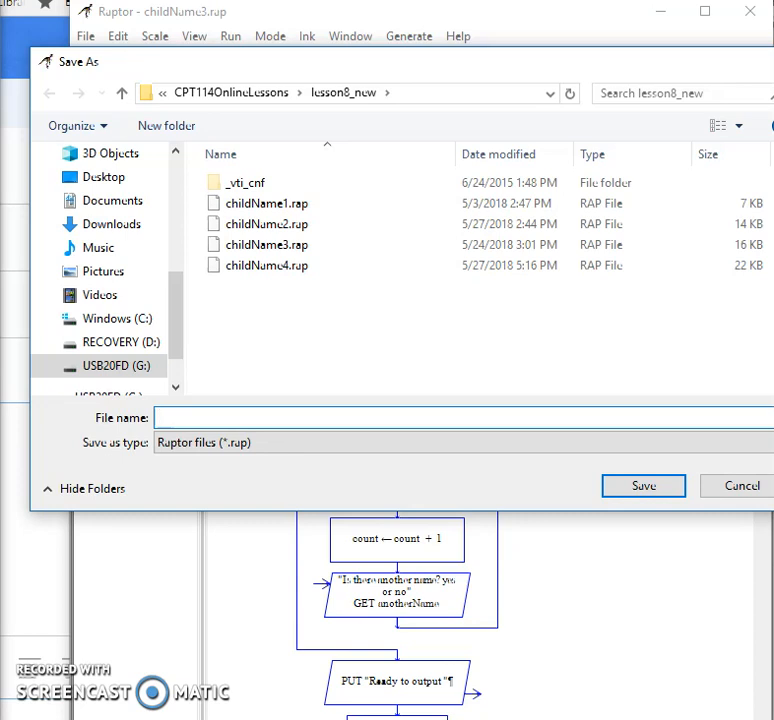
pyautogui.write('childNames')
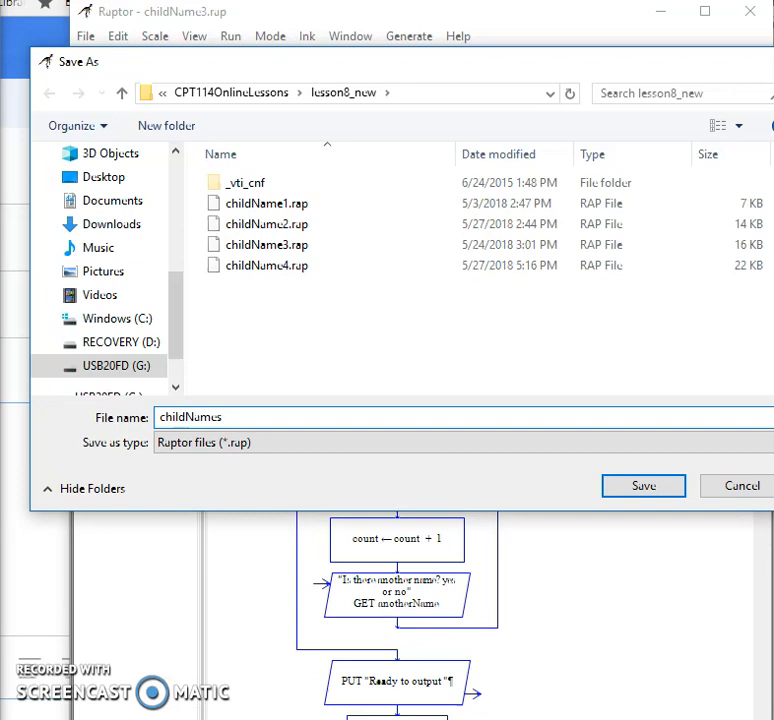
pyautogui.write('Prod')
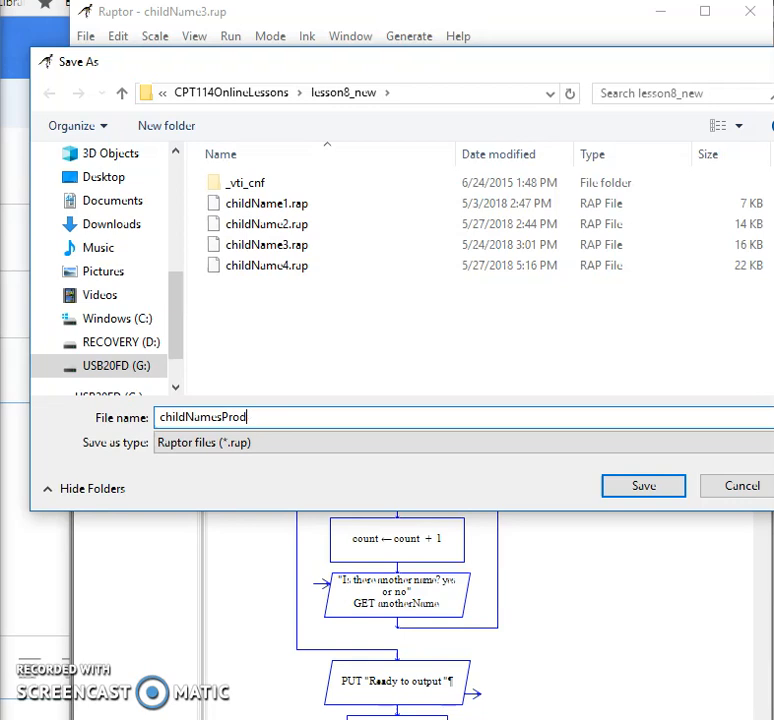
pyautogui.write('ures')
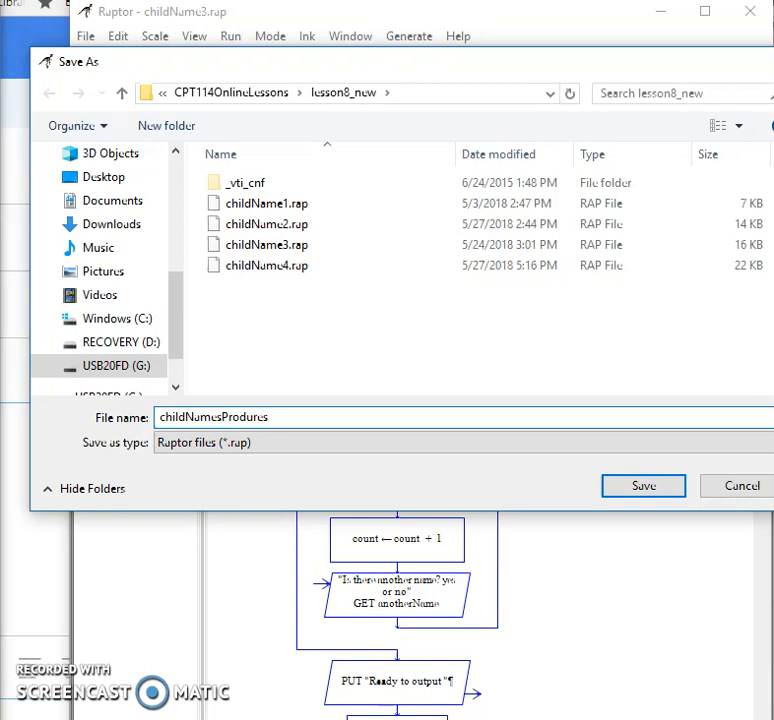
pyautogui.write('.rup')
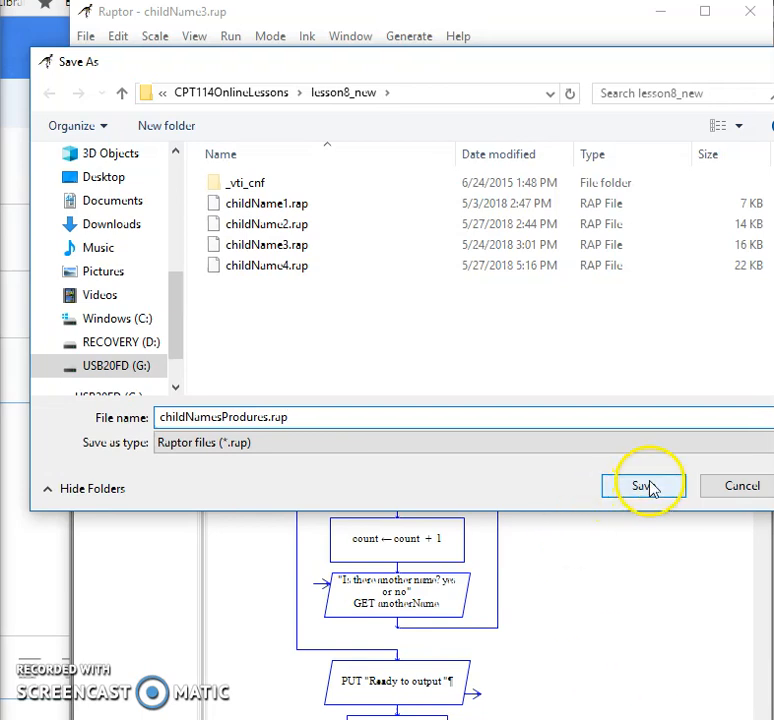
pyautogui.click(643, 485)
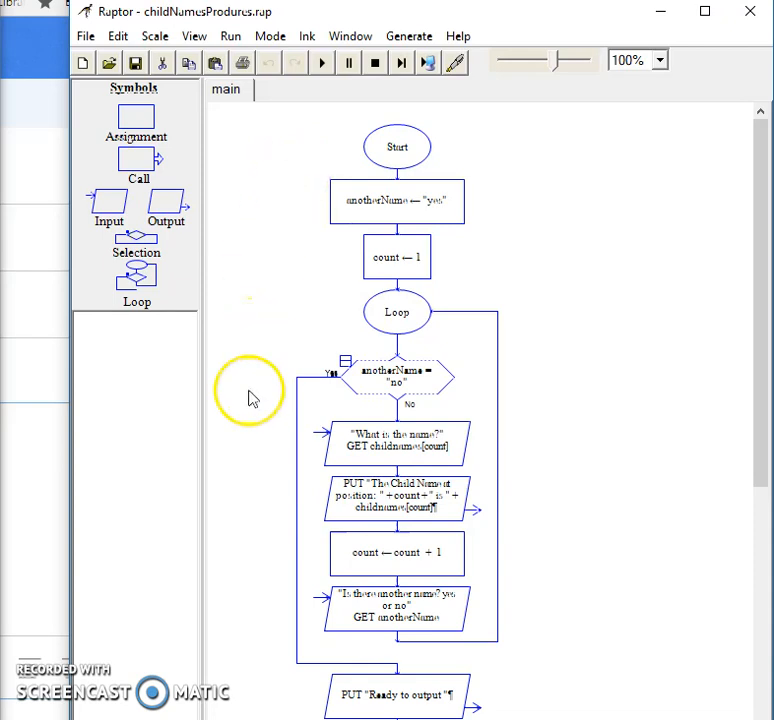
pyautogui.moveTo(272, 210)
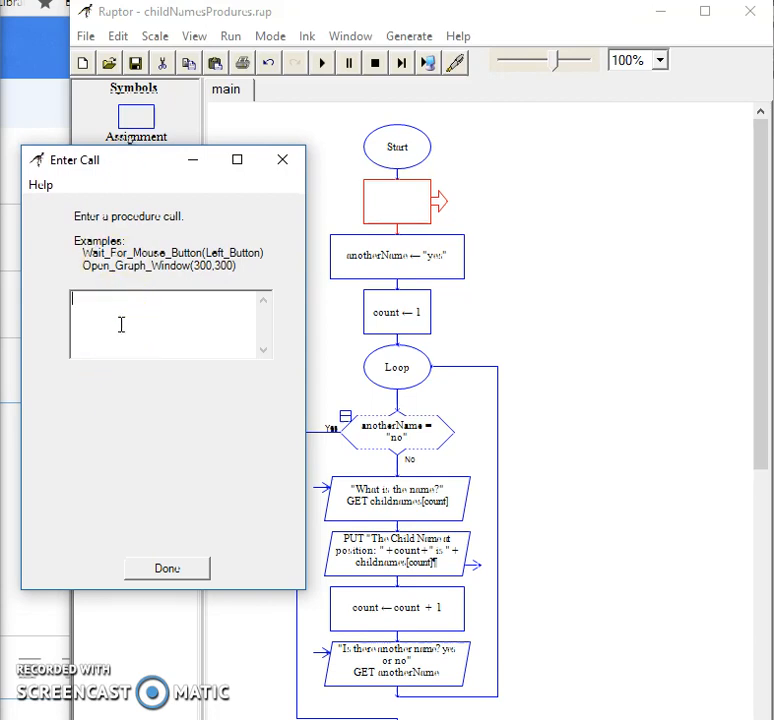
# Enter nameInput as the called procedure and confirm the Call symbol
pyautogui.write('name')
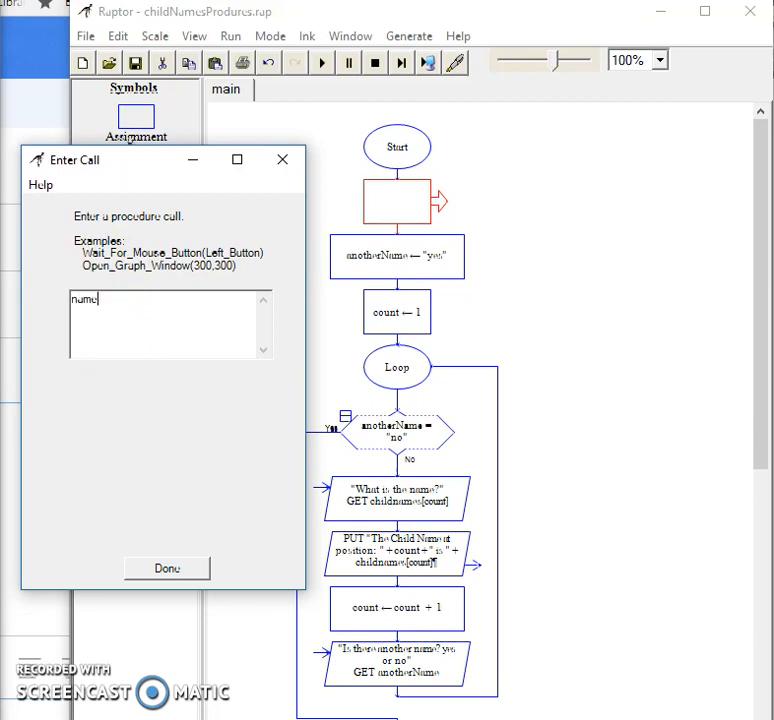
pyautogui.write('Input')
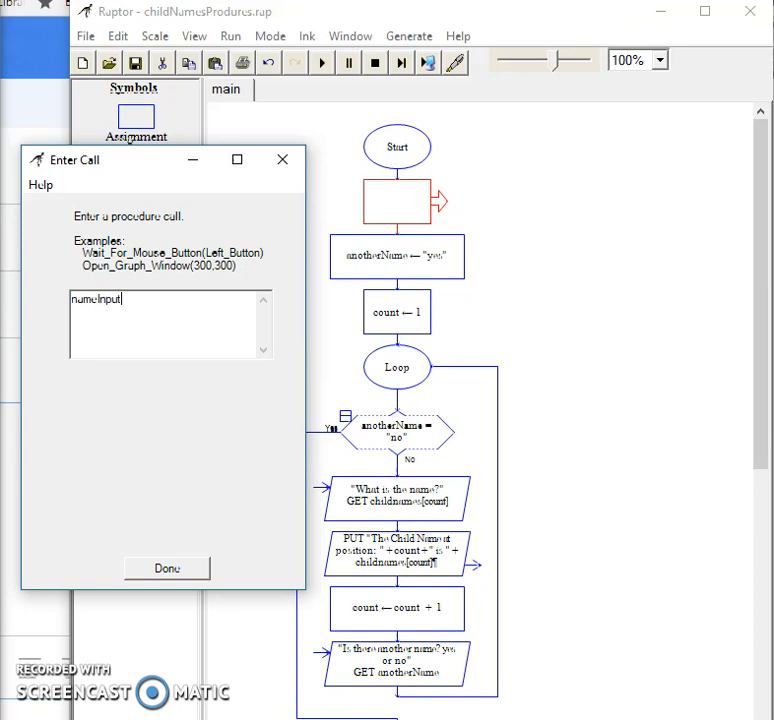
pyautogui.click(166, 568)
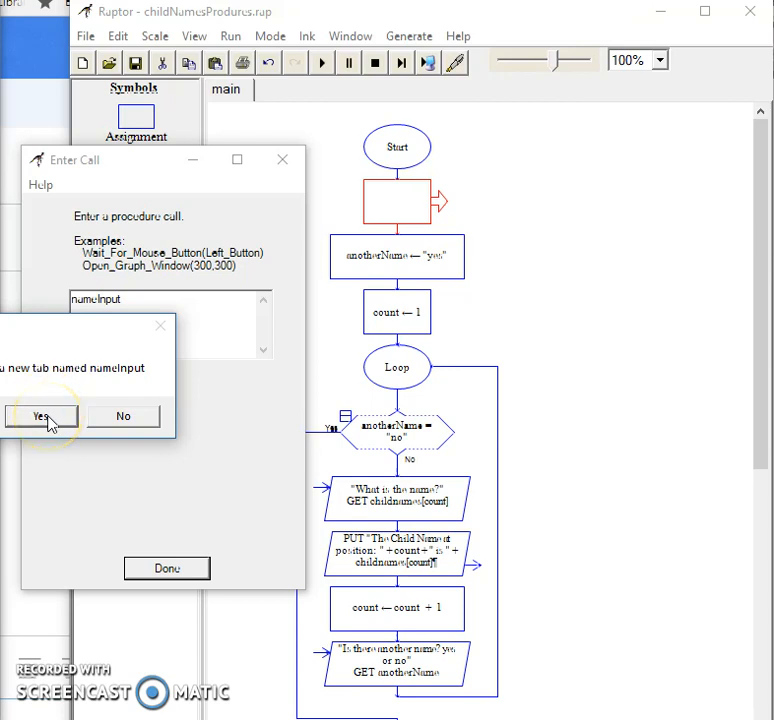
# Accept creating the nameInput procedure tab, then go back to the main flowchart
pyautogui.click(40, 416)
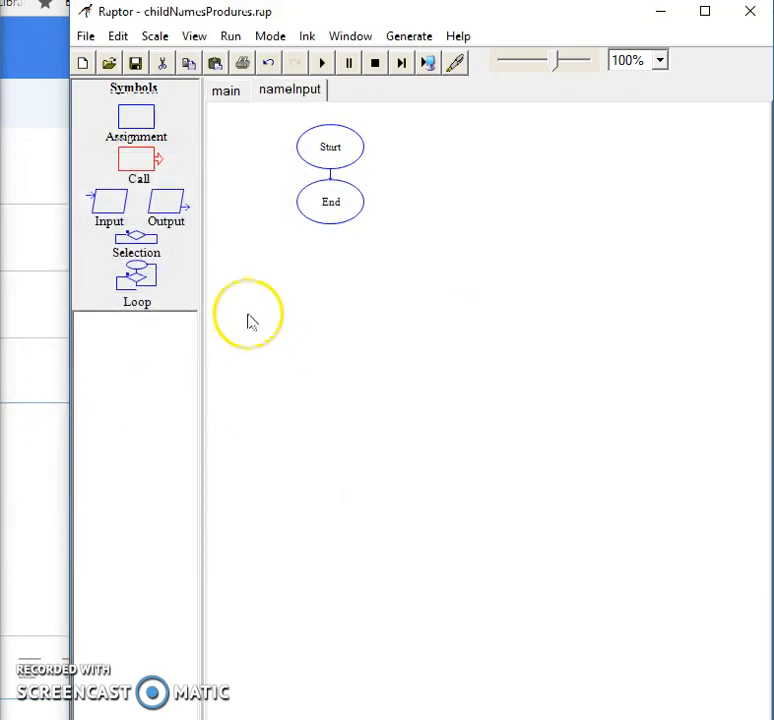
pyautogui.click(226, 90)
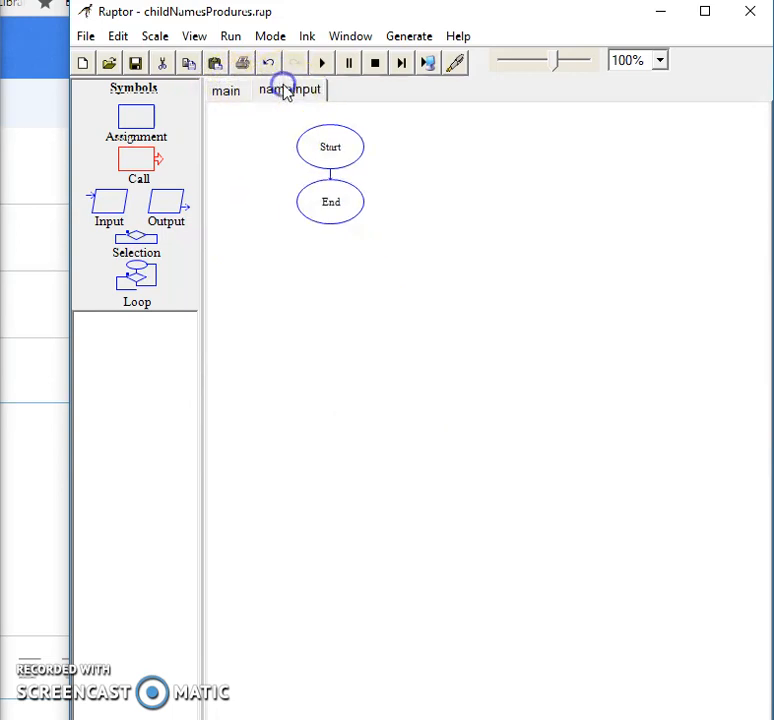
pyautogui.click(227, 90)
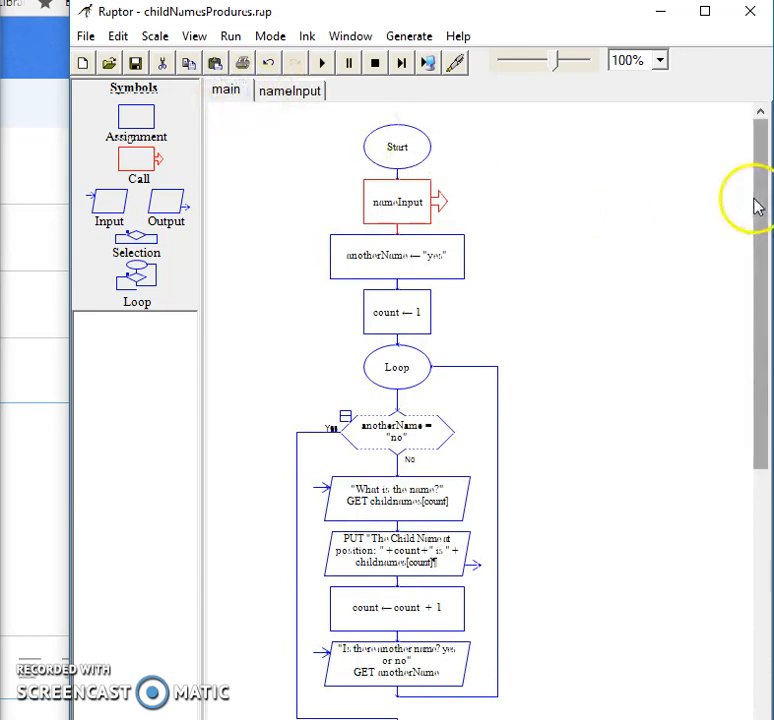
pyautogui.scroll(-3)
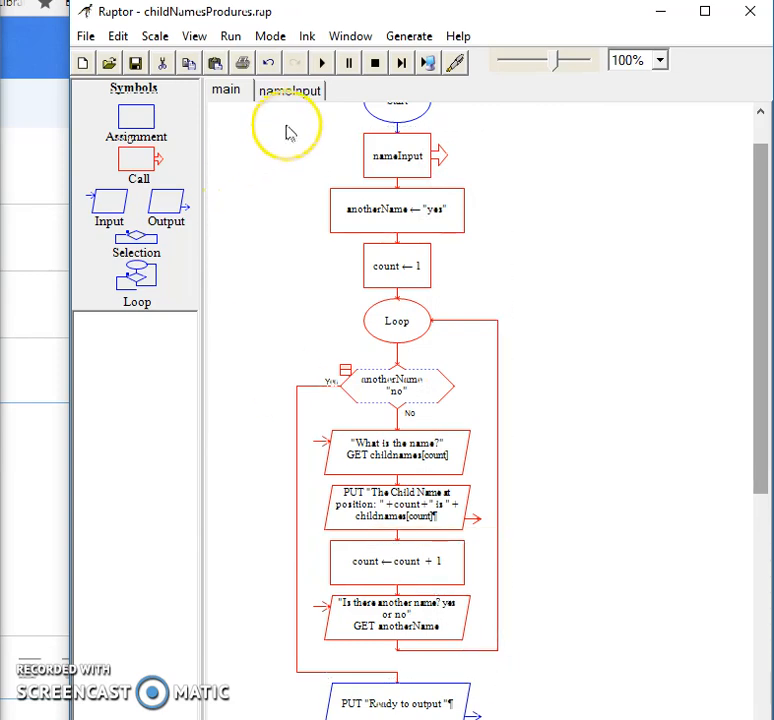
pyautogui.moveTo(397, 320)
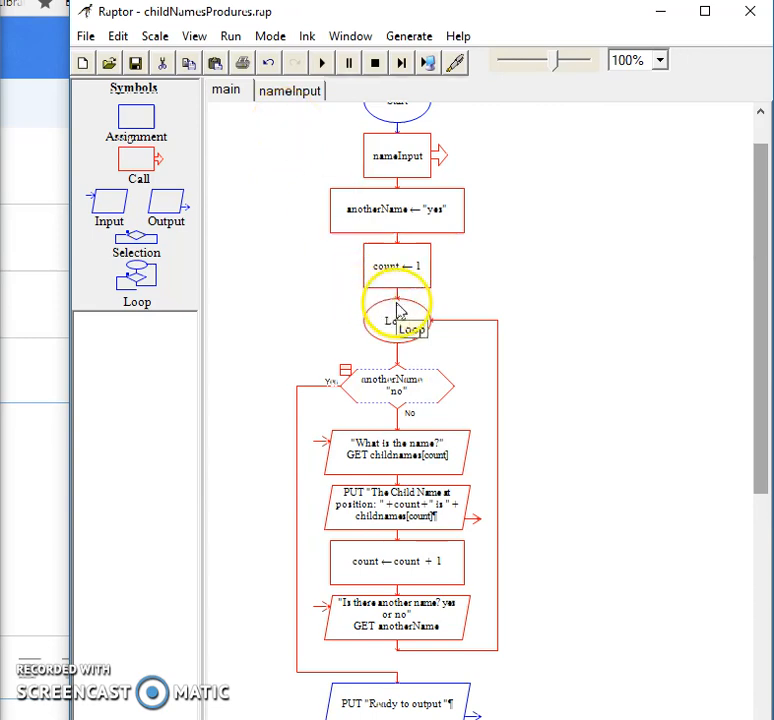
# Cut the name-gathering loop from main and paste it below Start in nameInput
pyautogui.rightClick(396, 318)
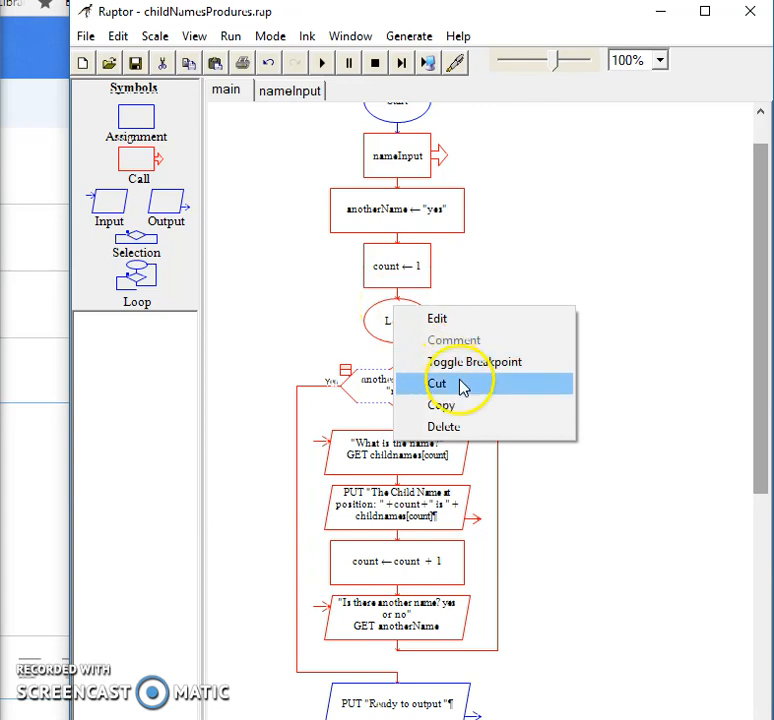
pyautogui.click(438, 383)
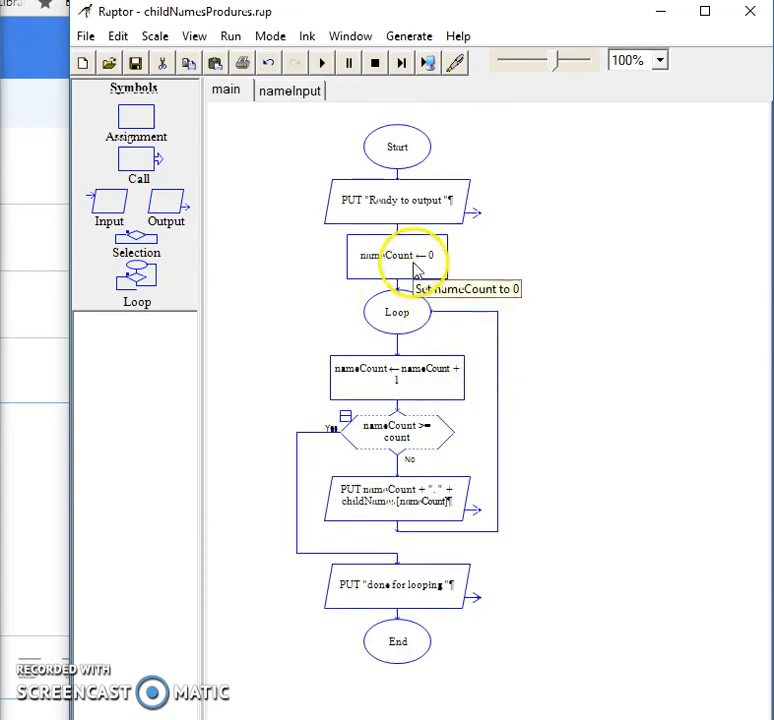
pyautogui.click(289, 90)
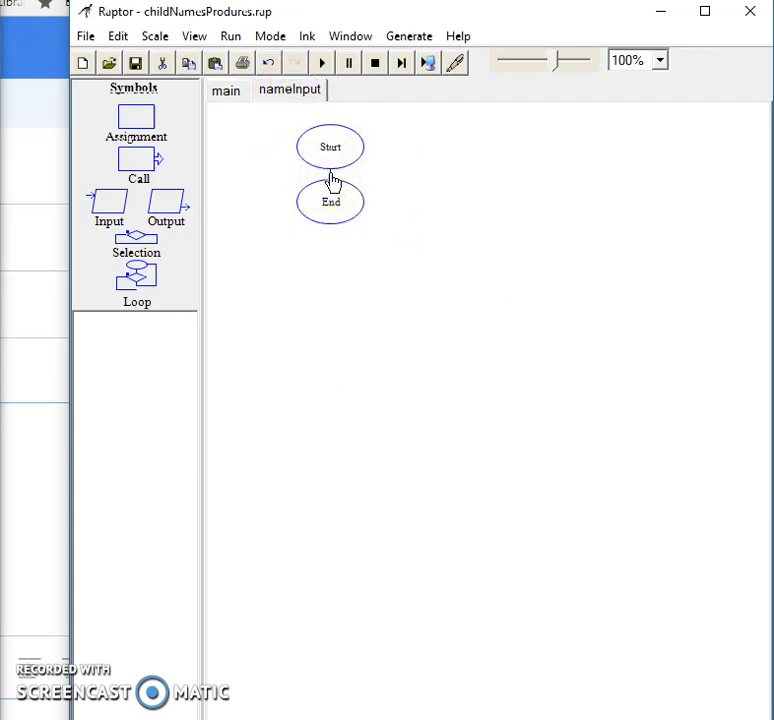
pyautogui.rightClick(331, 180)
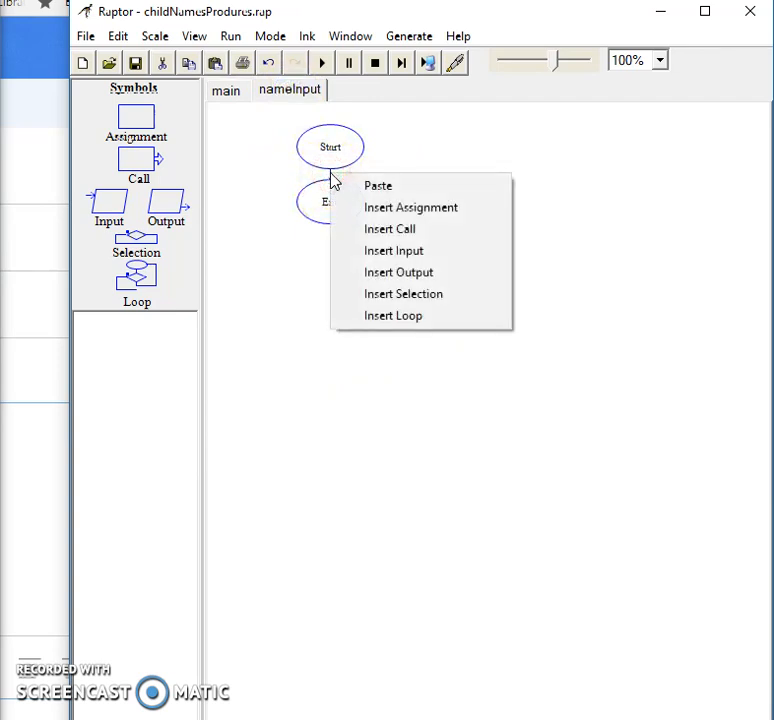
pyautogui.moveTo(378, 186)
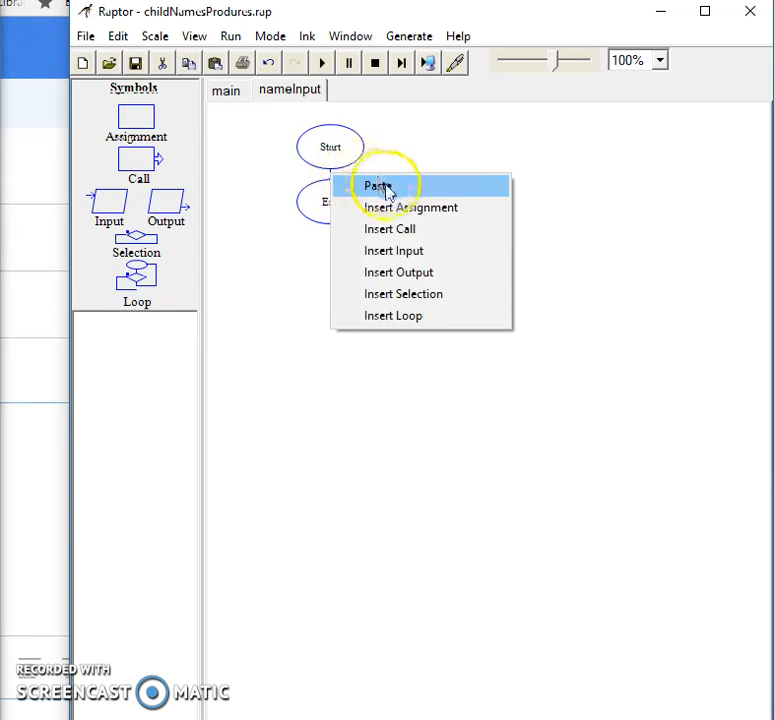
pyautogui.click(378, 186)
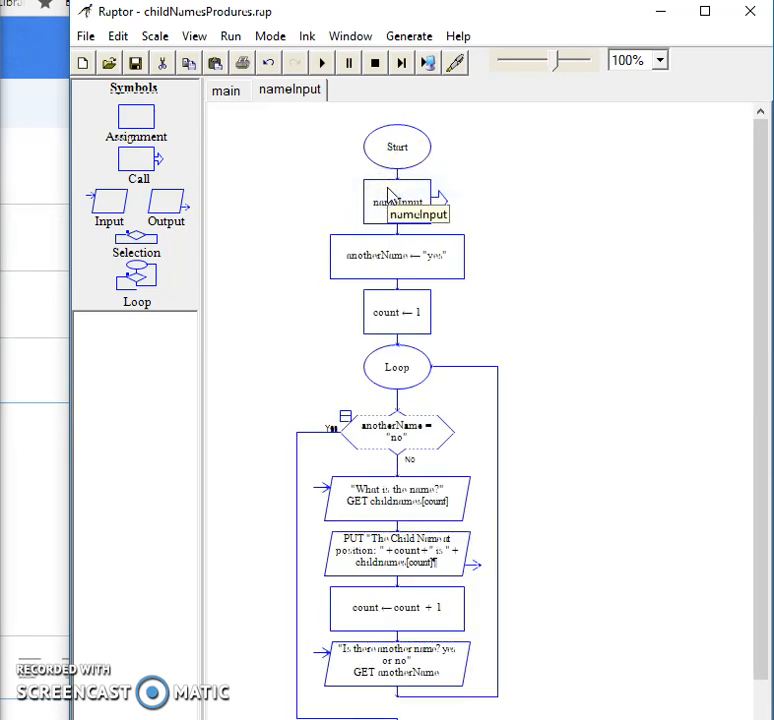
pyautogui.click(225, 90)
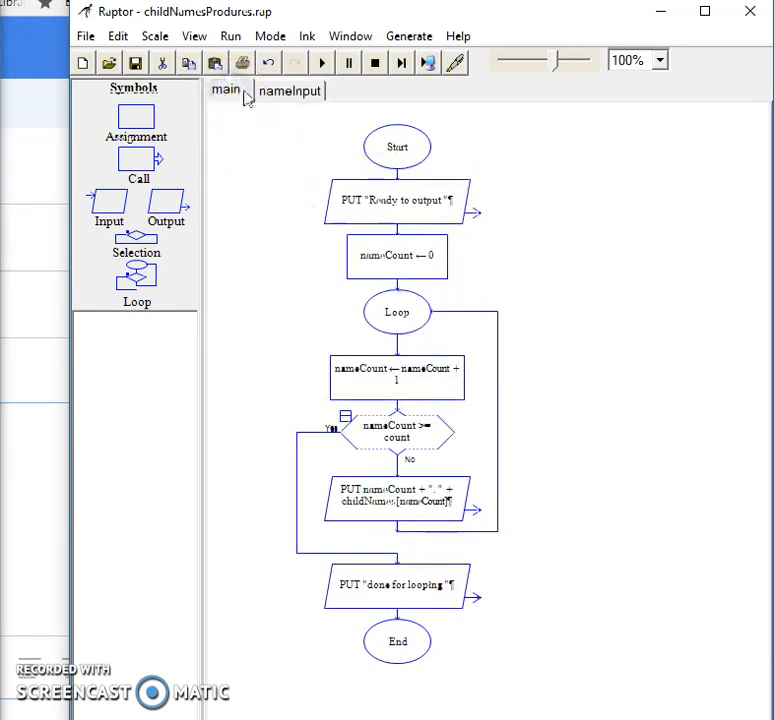
pyautogui.click(290, 90)
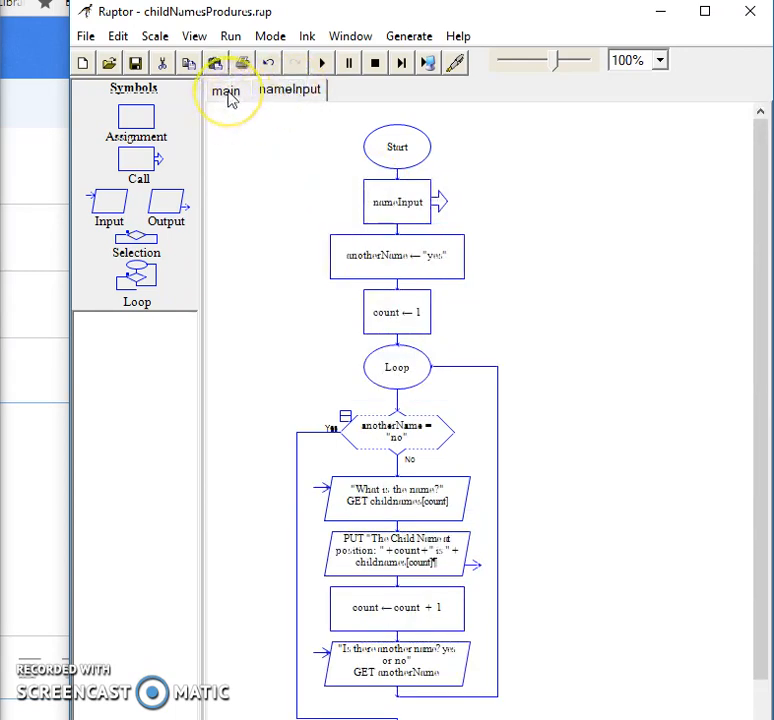
pyautogui.click(226, 90)
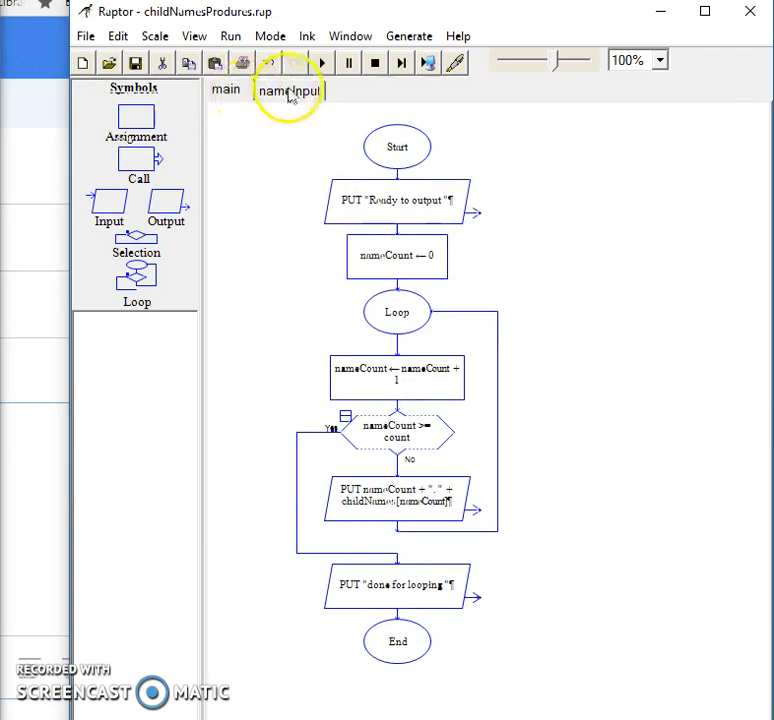
# Remove the misplaced nameInput call from the procedure and return to main
pyautogui.click(289, 90)
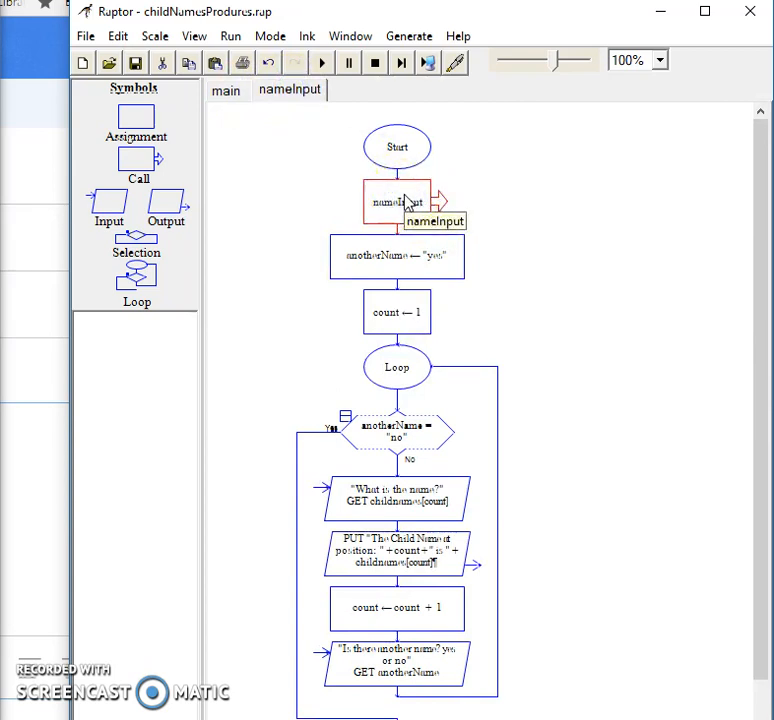
pyautogui.rightClick(397, 202)
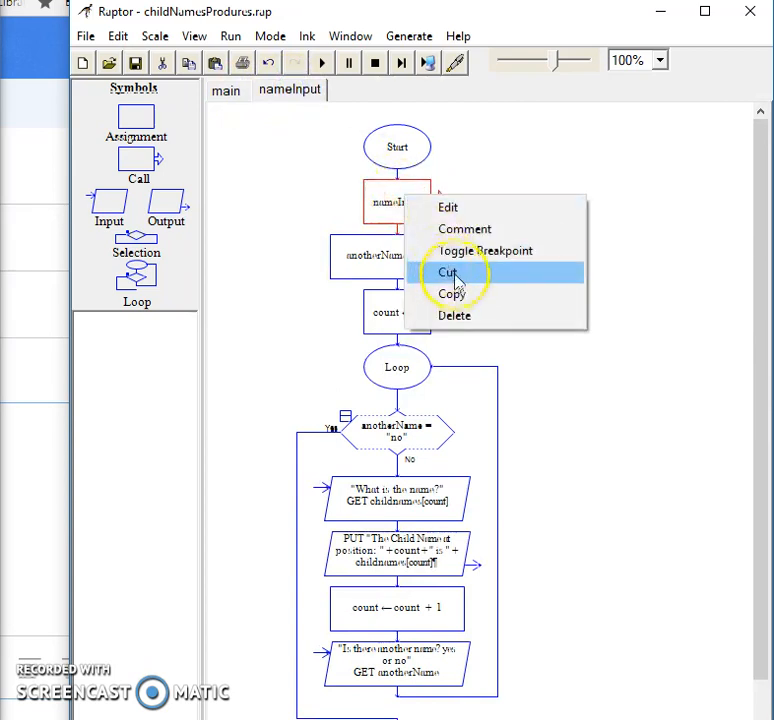
pyautogui.click(226, 90)
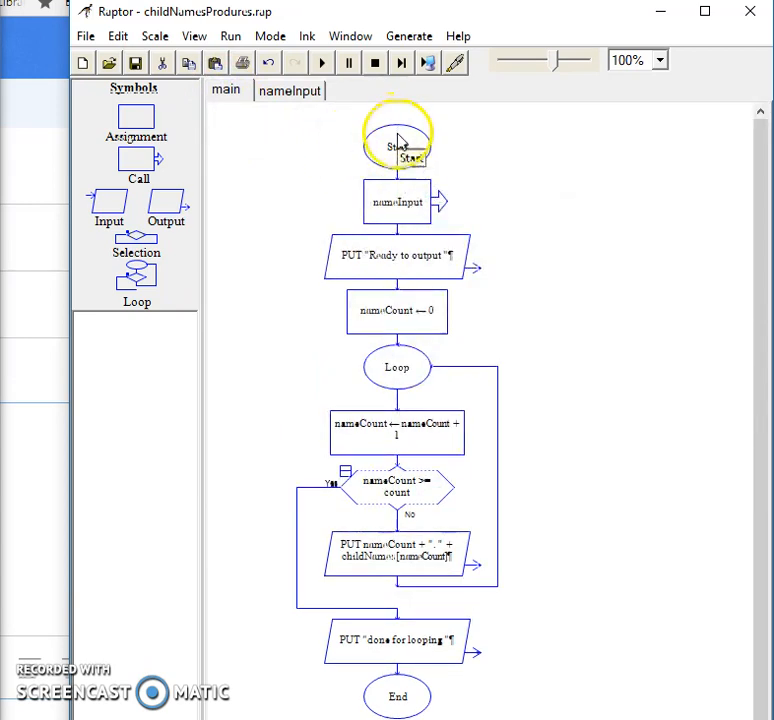
pyautogui.moveTo(397, 201)
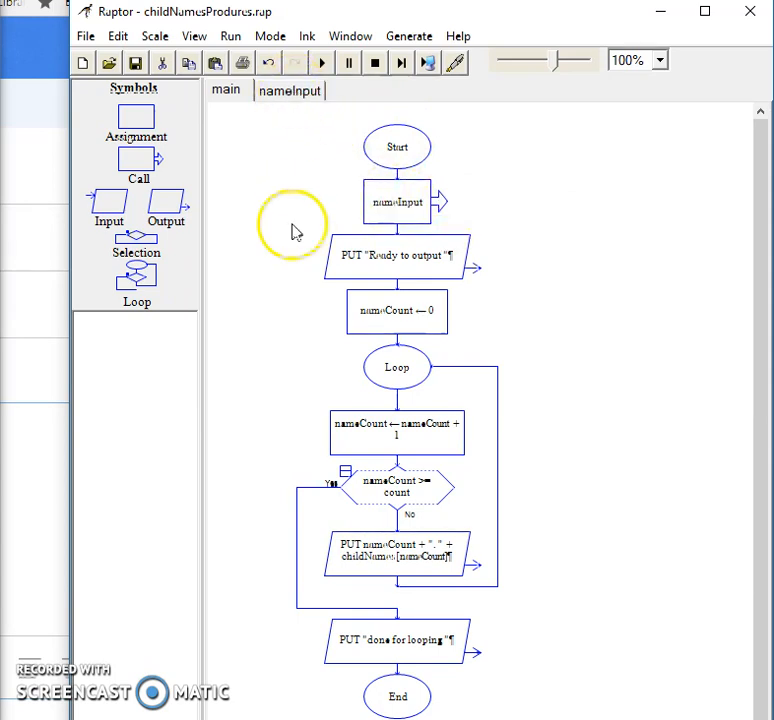
pyautogui.moveTo(303, 145)
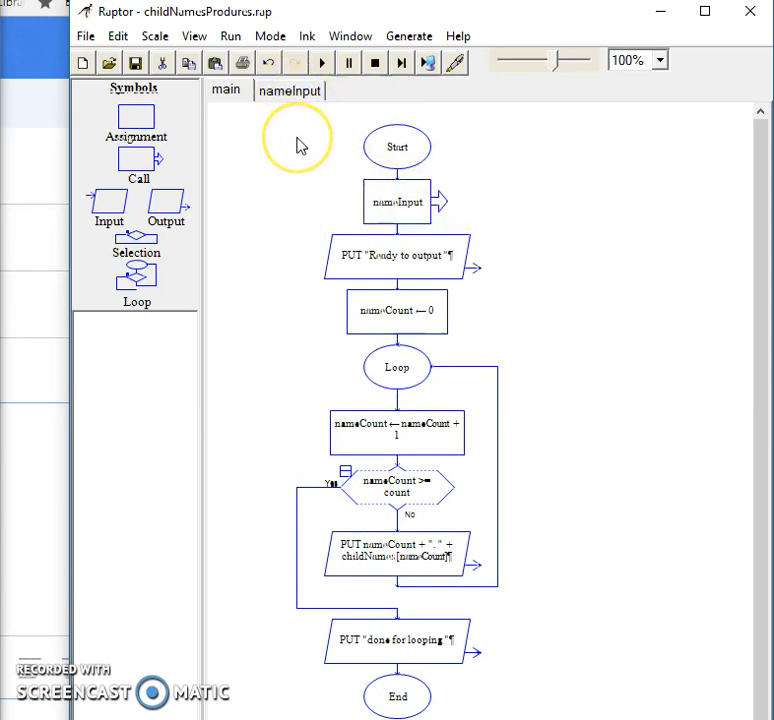
pyautogui.moveTo(398, 237)
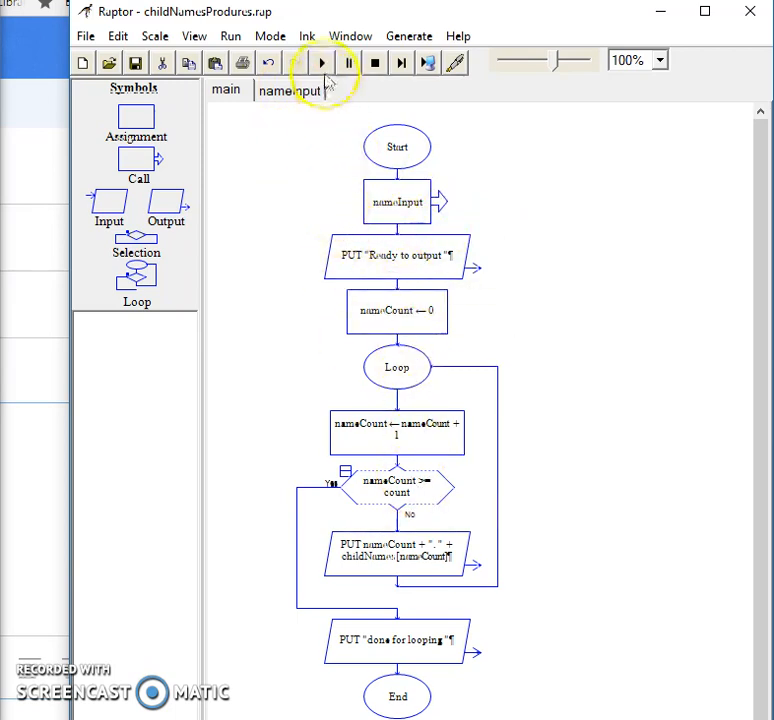
# Run the flowchart, answering the name prompts with Tom and Bob, and view the console
pyautogui.click(321, 62)
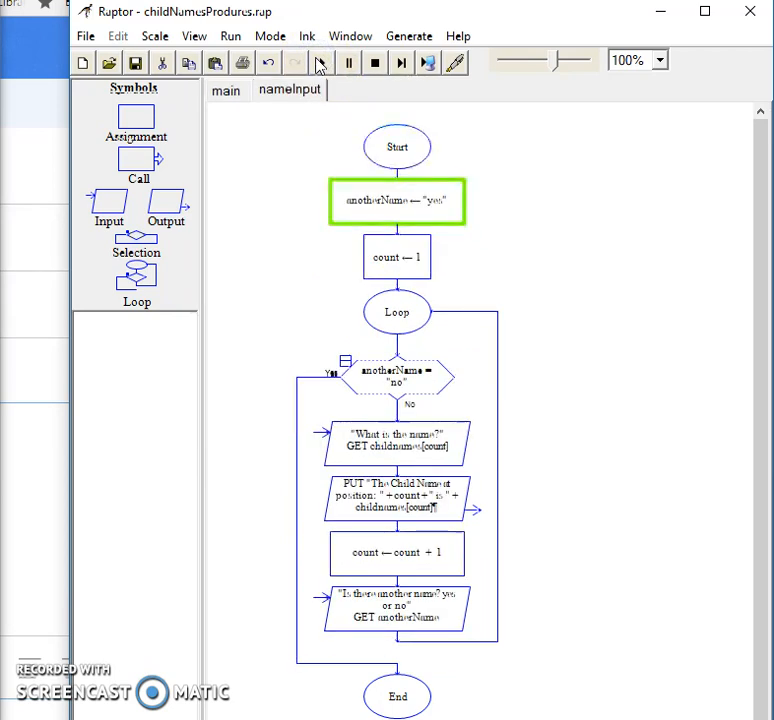
pyautogui.click(402, 62)
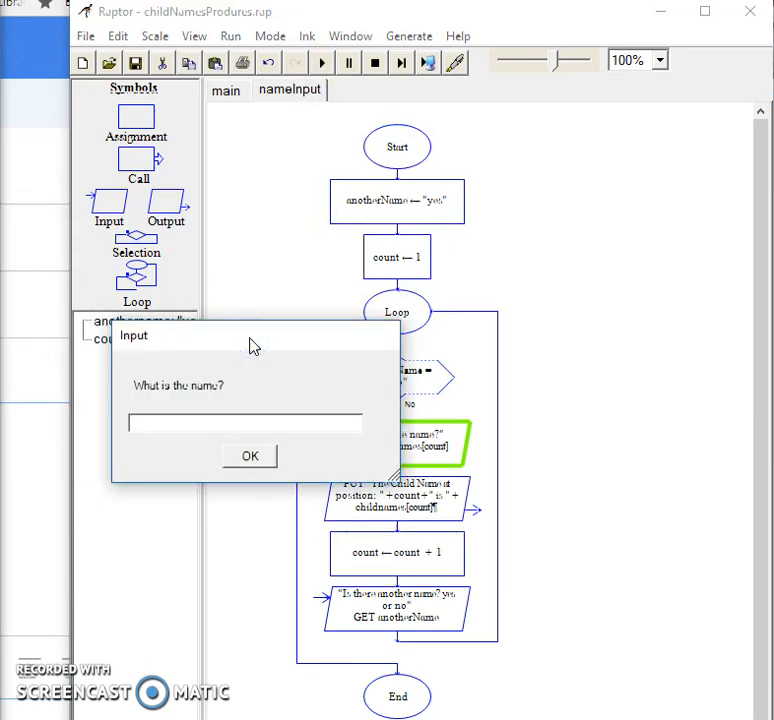
pyautogui.click(249, 456)
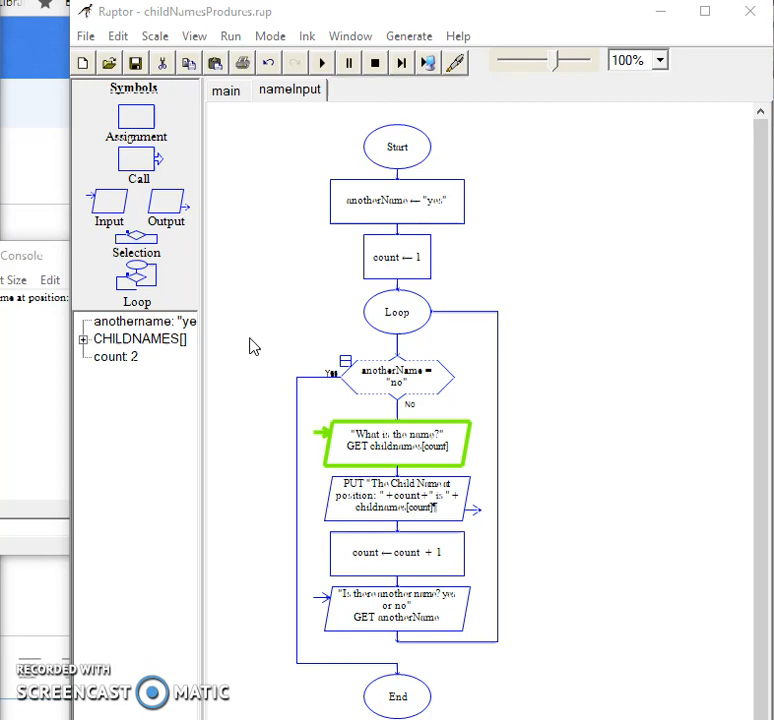
pyautogui.click(322, 62)
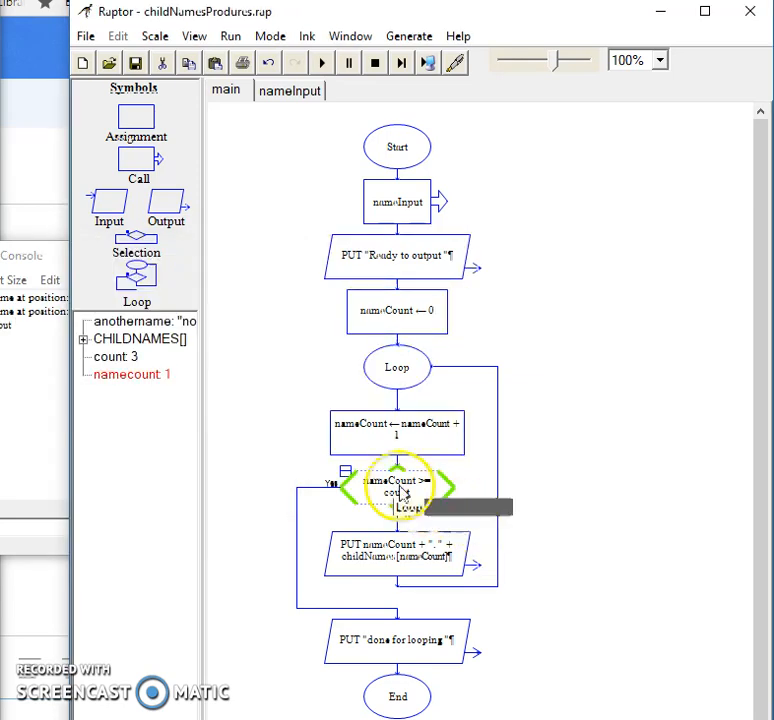
pyautogui.click(401, 62)
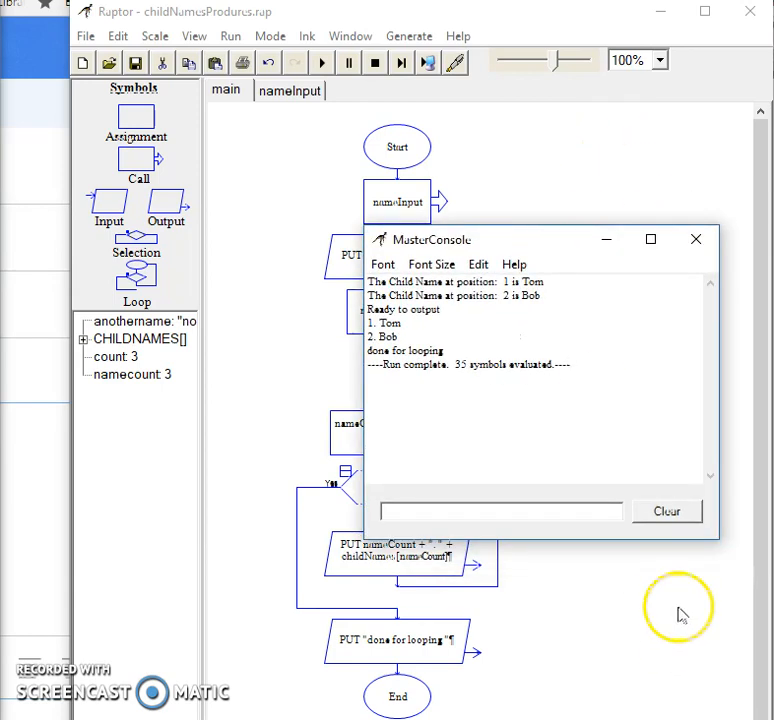
pyautogui.click(666, 511)
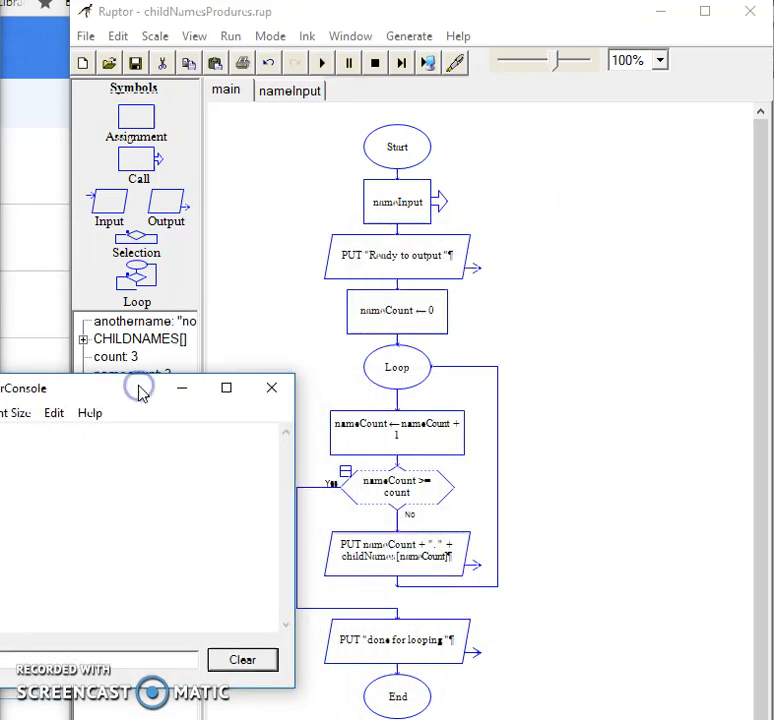
pyautogui.moveTo(548, 62)
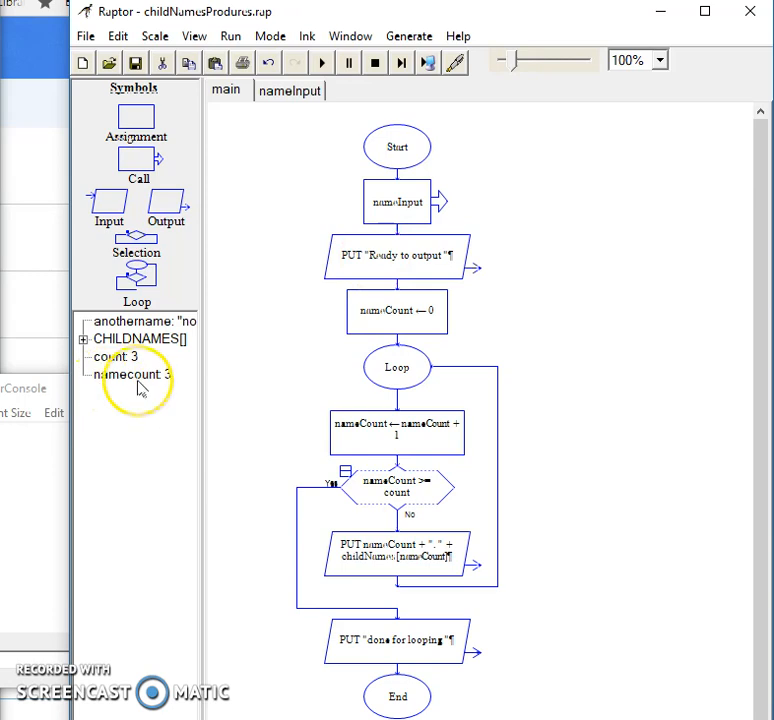
pyautogui.moveTo(253, 388)
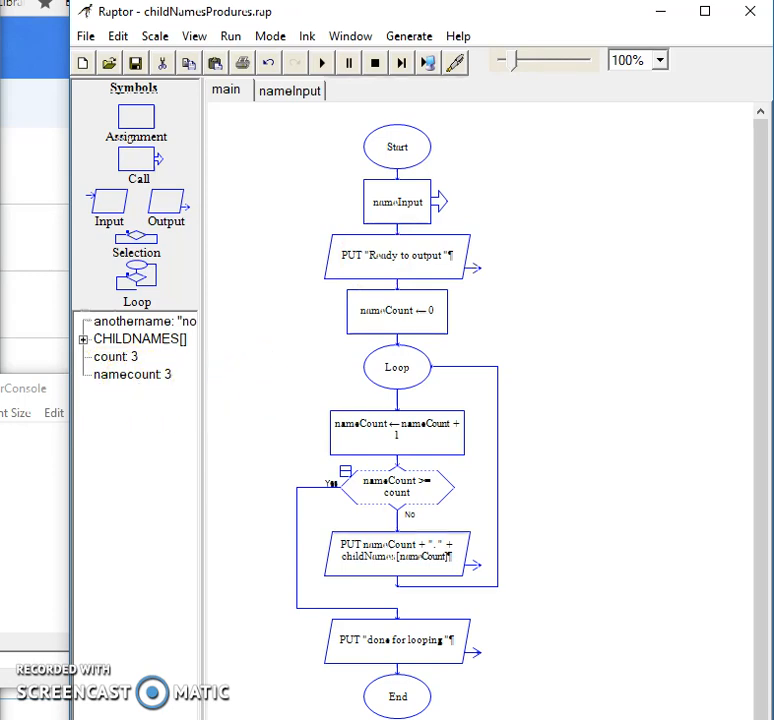
pyautogui.moveTo(250, 210)
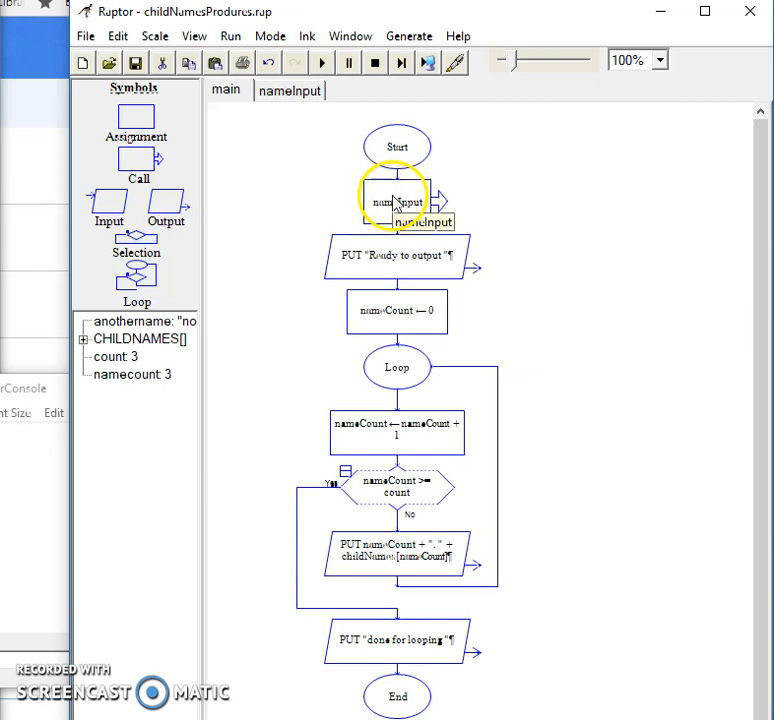
pyautogui.moveTo(311, 135)
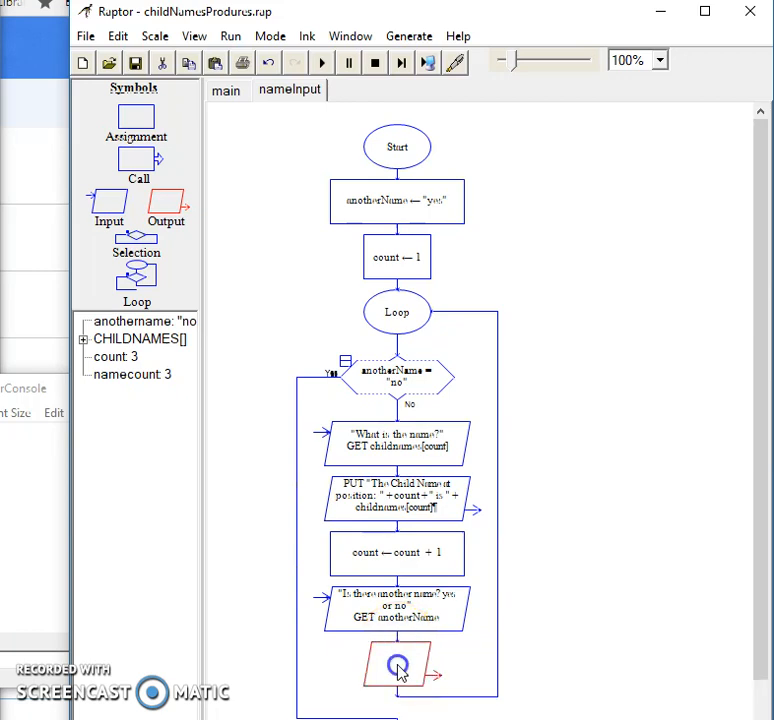
pyautogui.moveTo(399, 670)
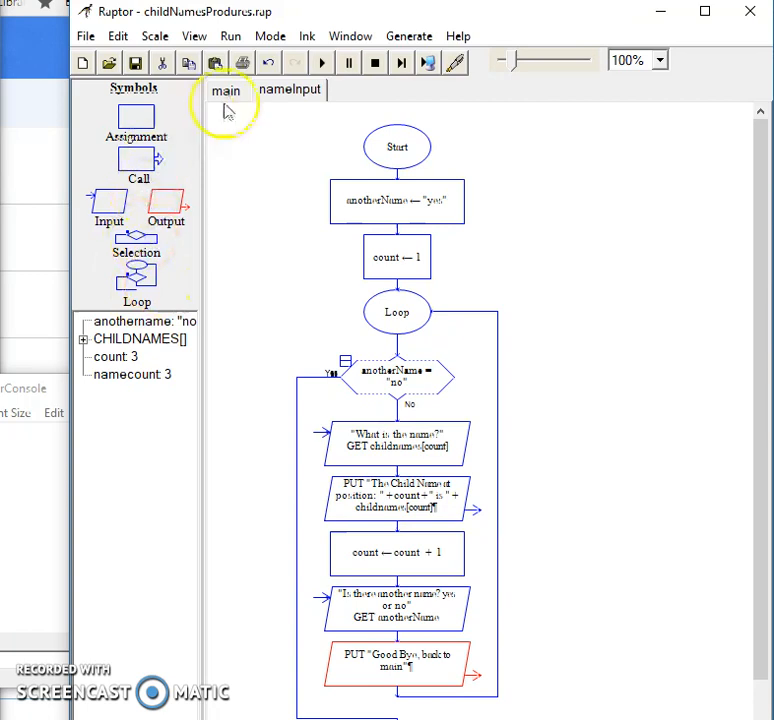
# Switch back to the main flowchart after adding the goodbye output
pyautogui.click(290, 90)
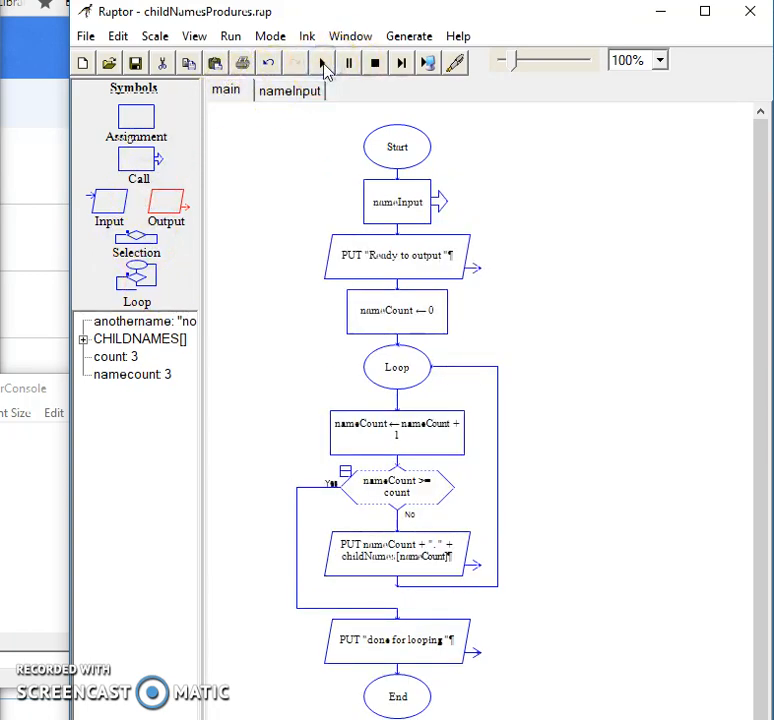
# Start the program again and enter Tom as the first name
pyautogui.click(397, 201)
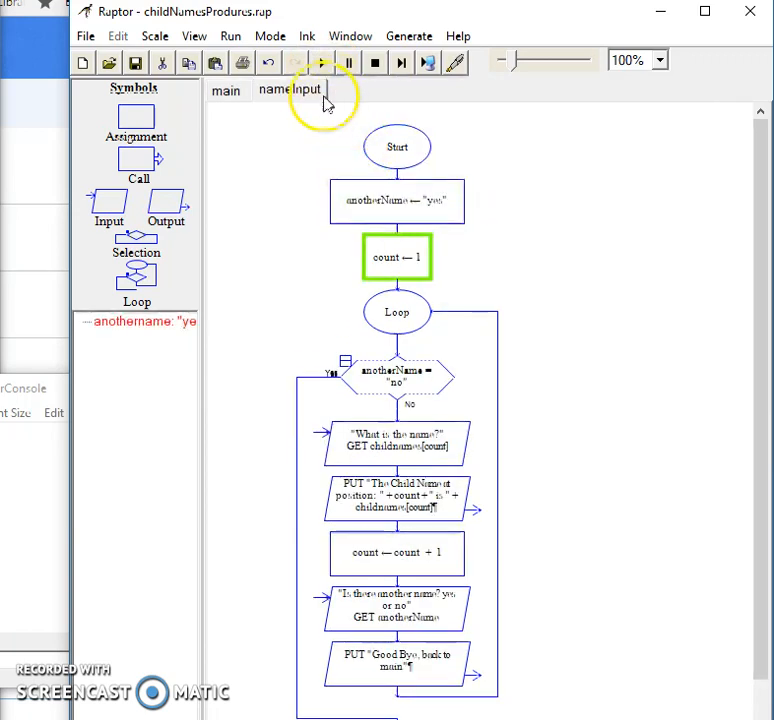
pyautogui.click(321, 62)
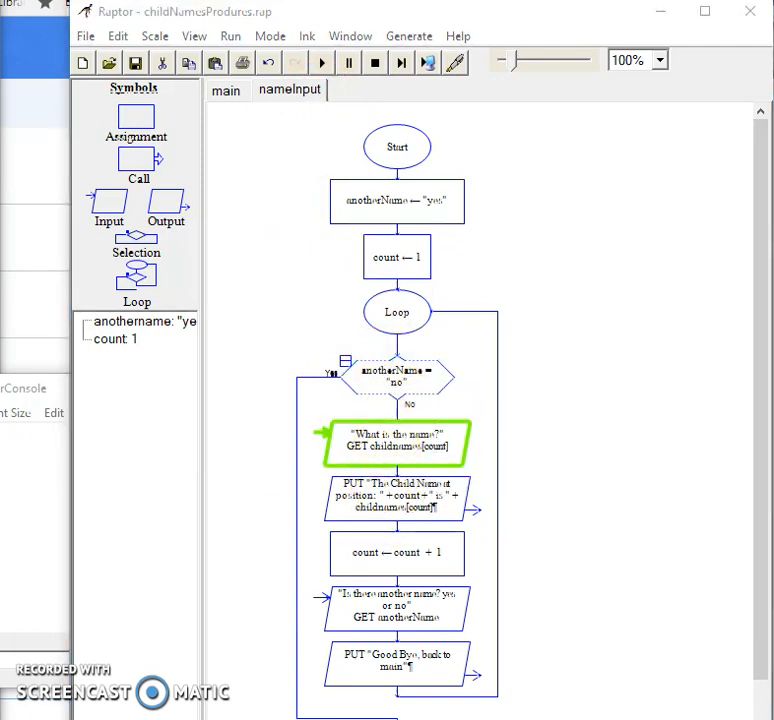
pyautogui.click(321, 62)
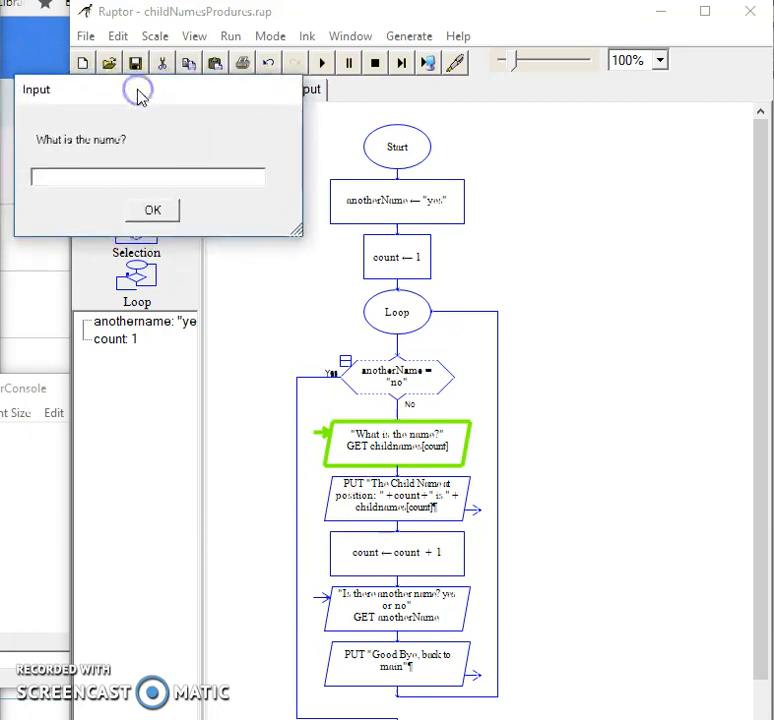
pyautogui.write('Tom')
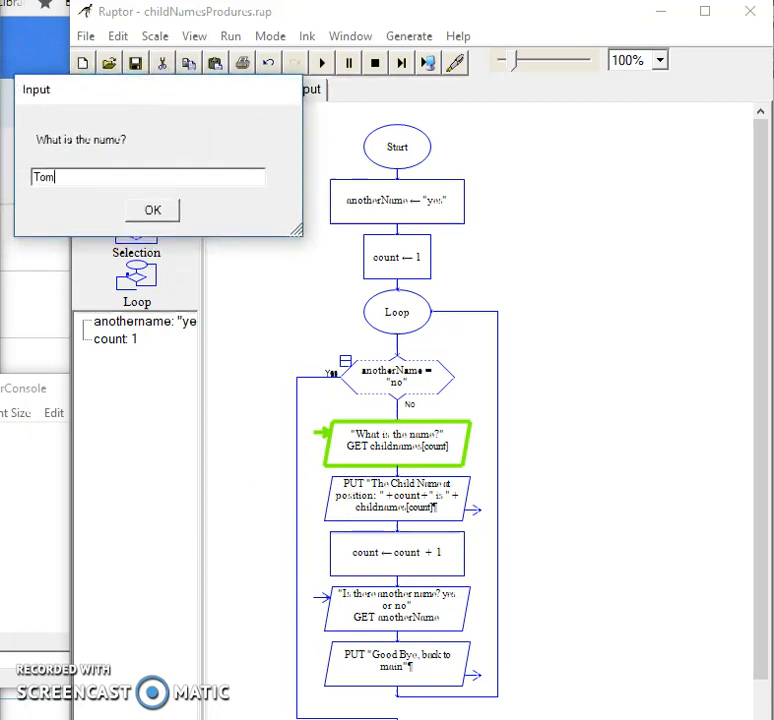
pyautogui.click(152, 210)
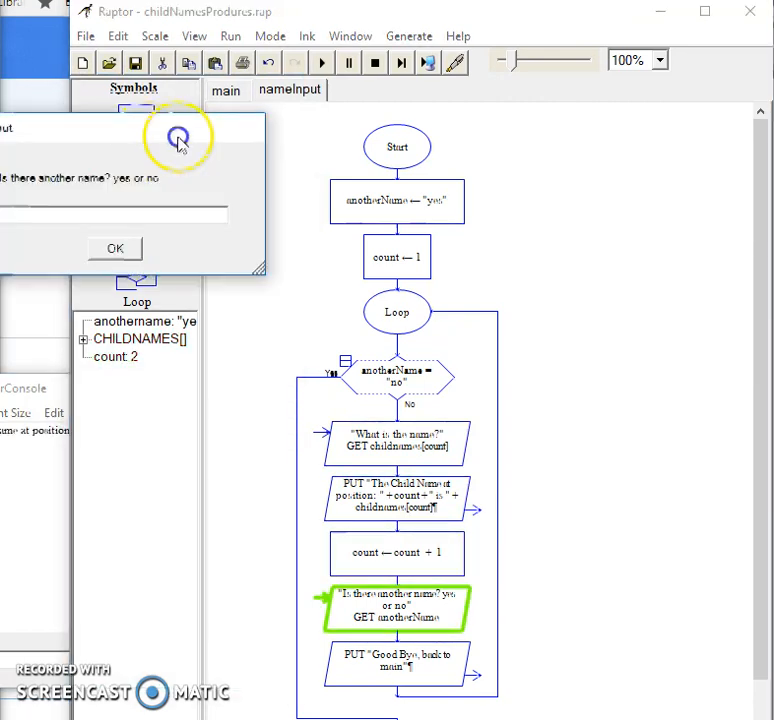
# Answer yes to add another name, then no to stop collecting
pyautogui.write('yes')
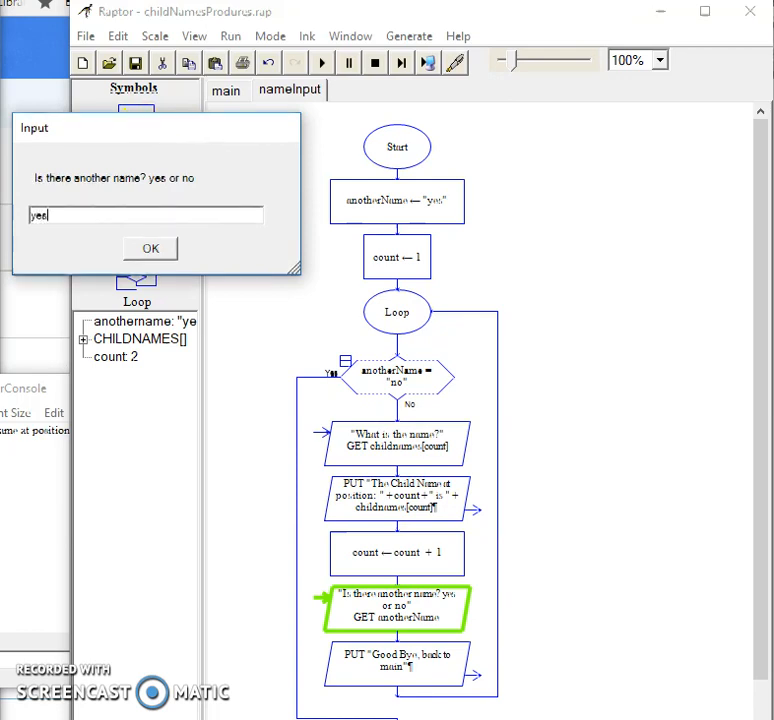
pyautogui.click(149, 248)
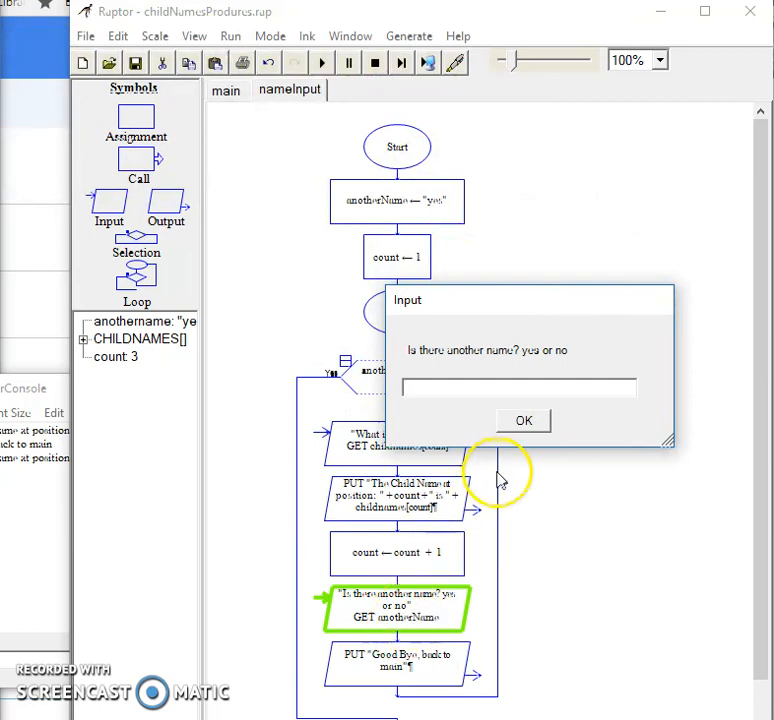
pyautogui.write('no')
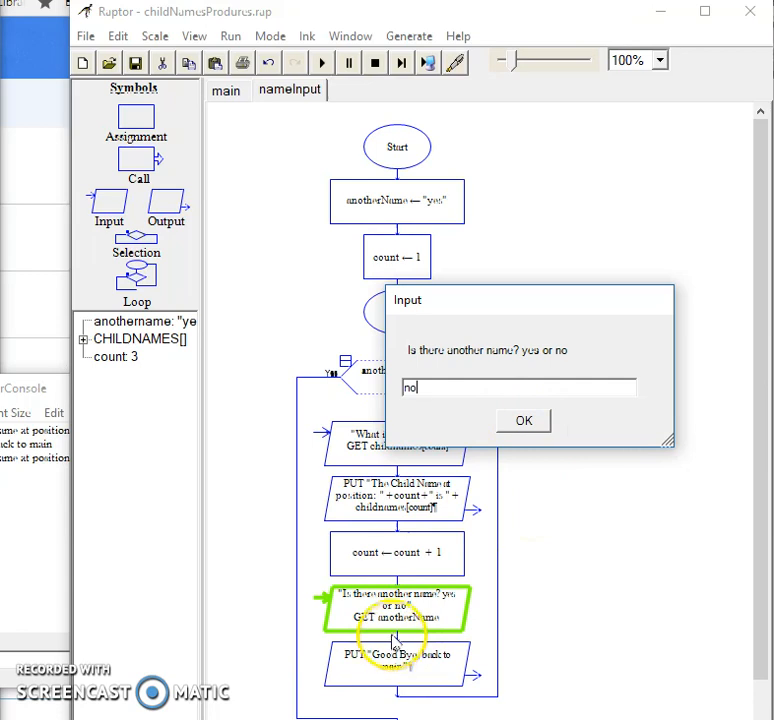
pyautogui.moveTo(305, 165)
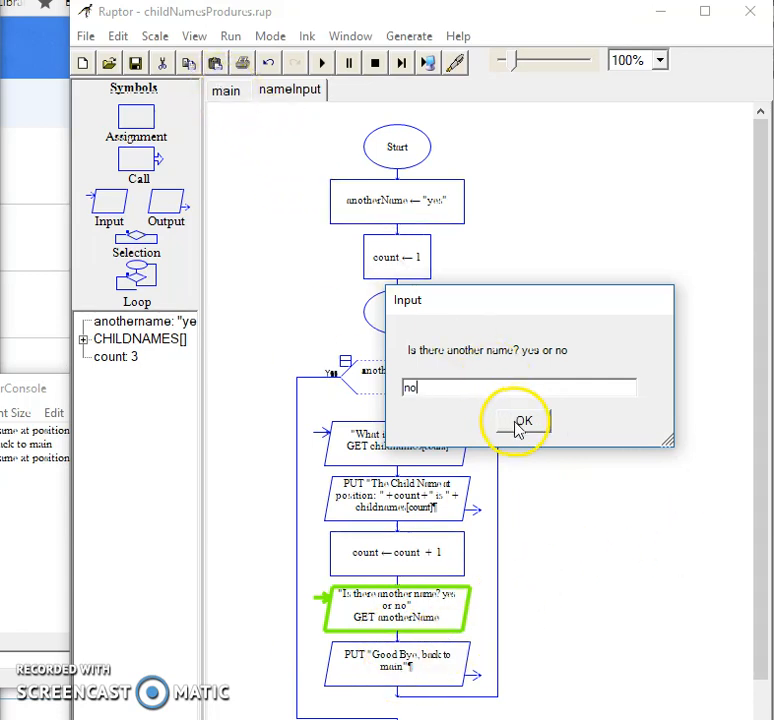
pyautogui.click(524, 420)
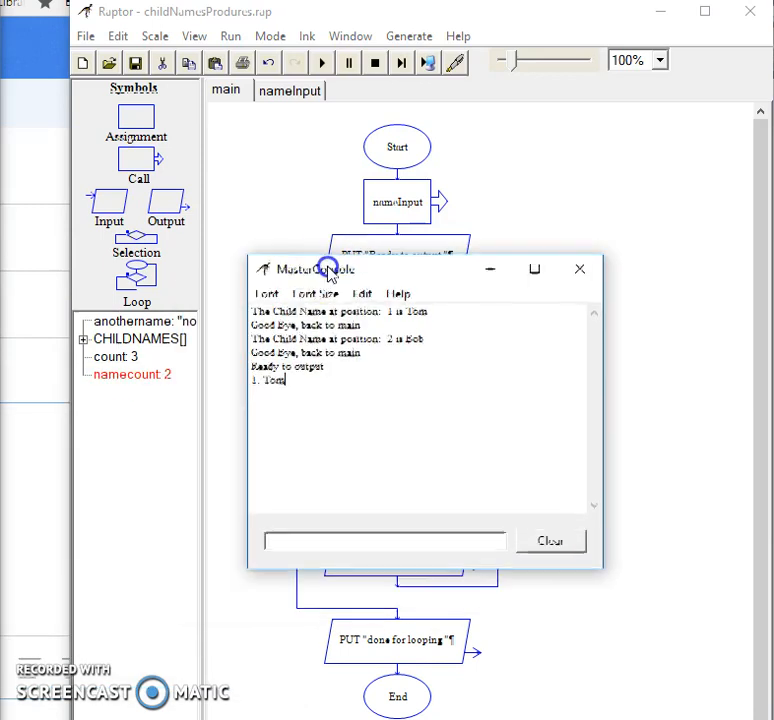
# Bring the MasterConsole forward to read 1. Tom, 2. Bob and run complete
pyautogui.click(579, 269)
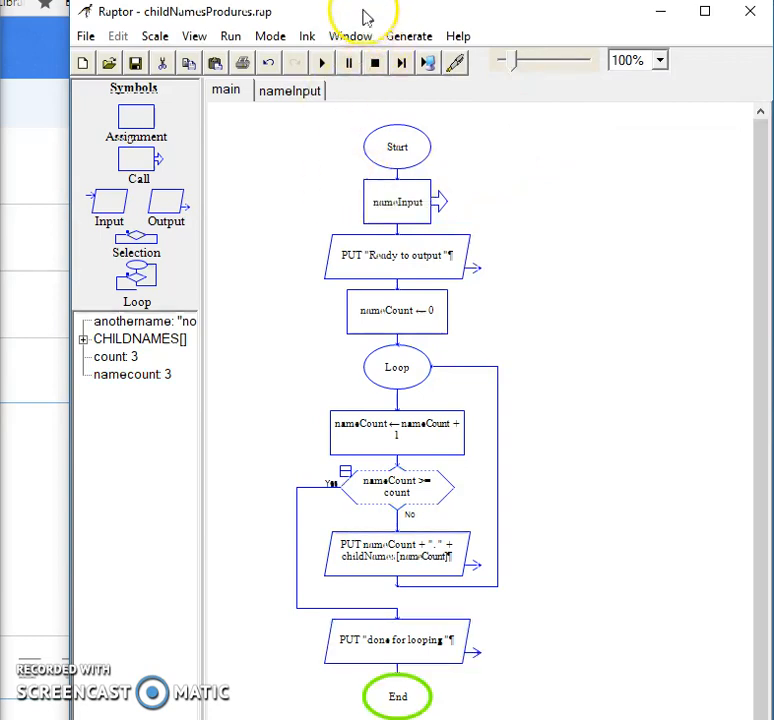
pyautogui.click(321, 62)
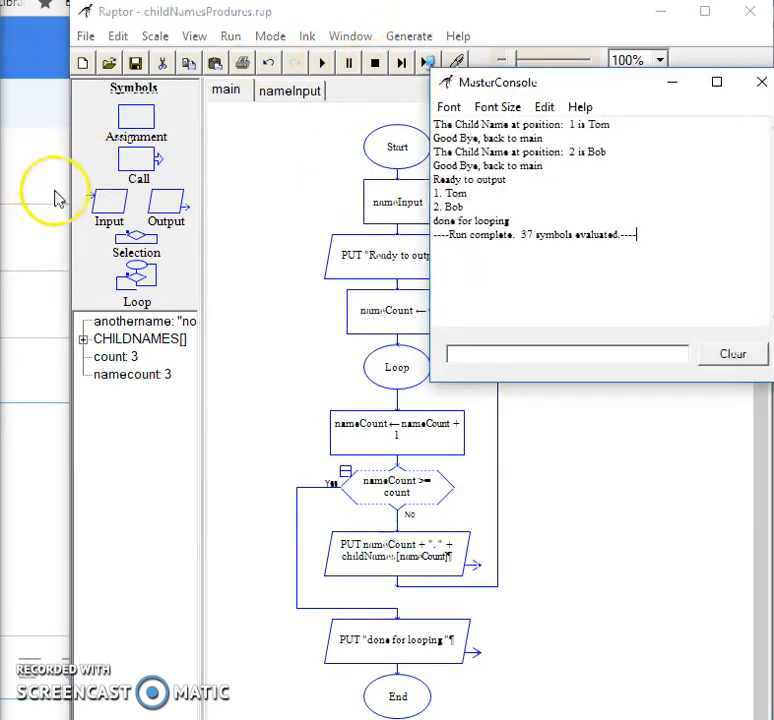